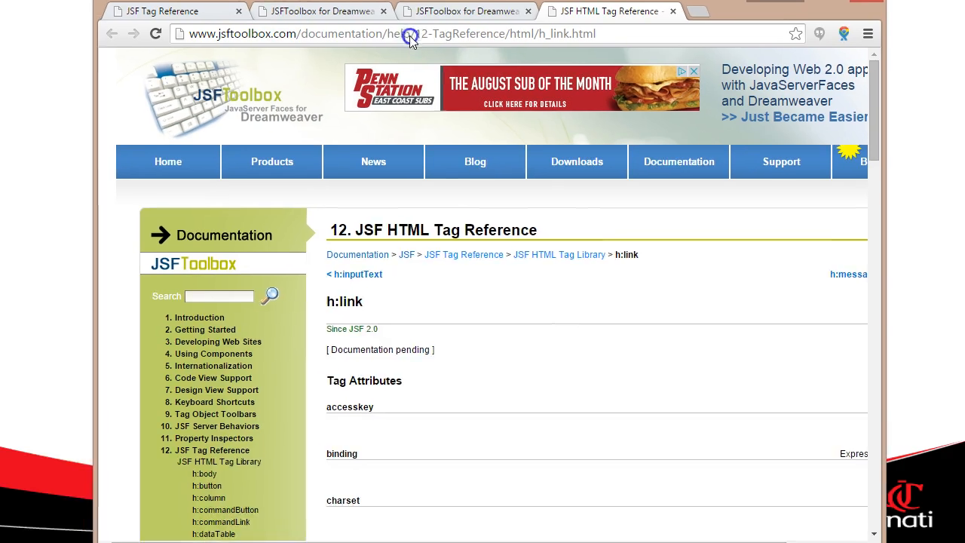
Step: Load view-source: for the homepages.uc.edu faculty page and highlight its <head>, <title> and </title> tags
click(697, 10)
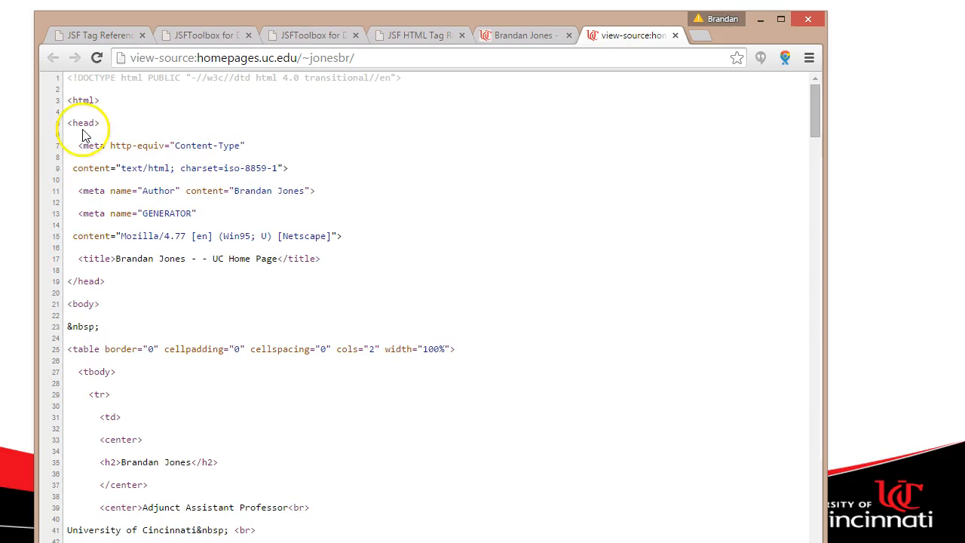
double_click(82, 100)
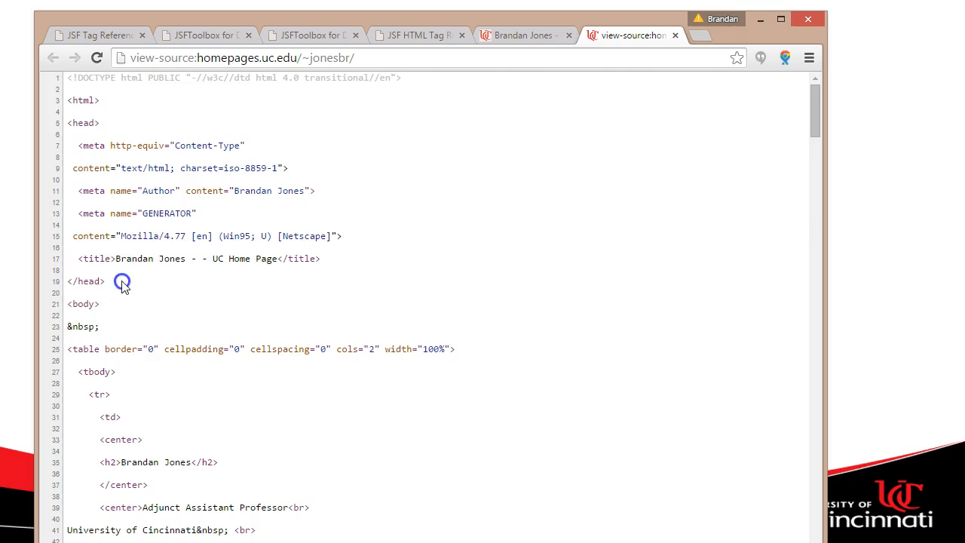
scroll(down, 3)
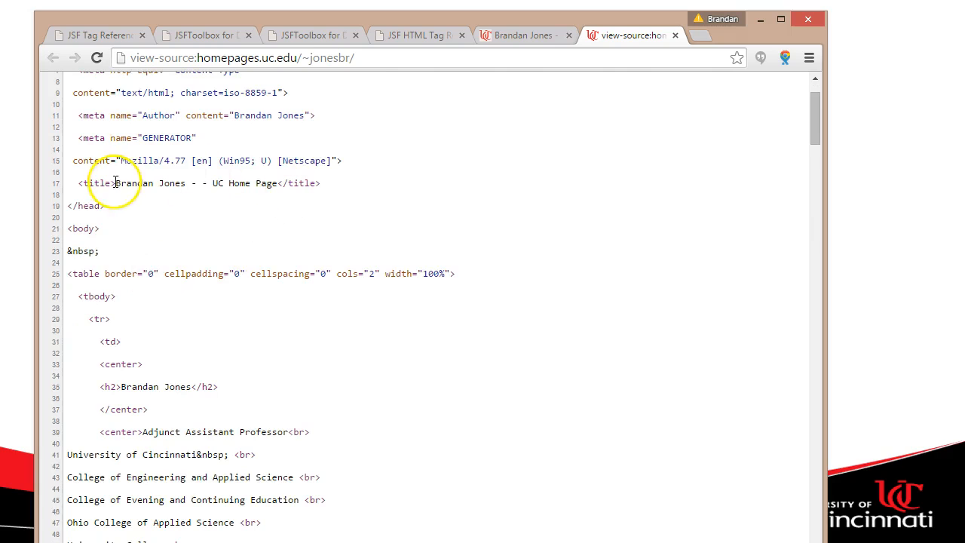
double_click(96, 184)
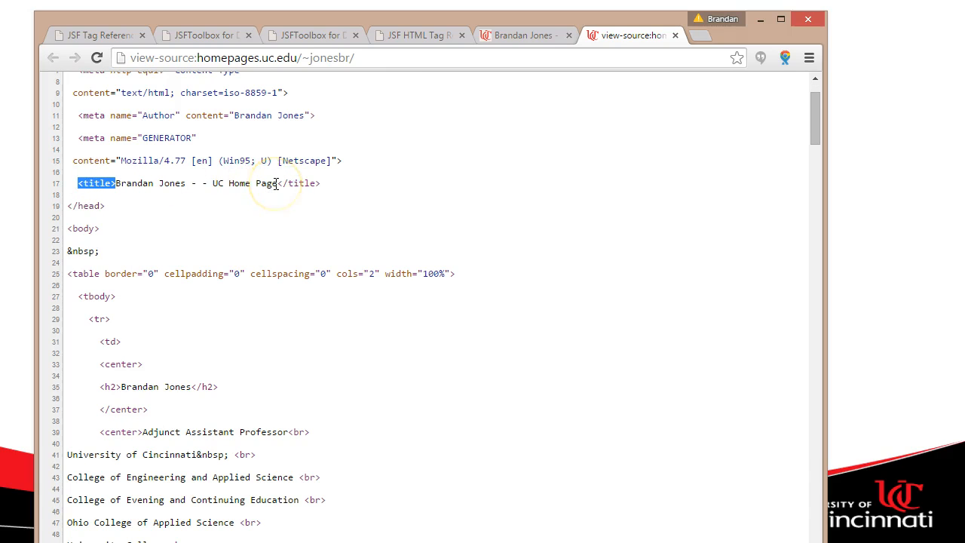
double_click(298, 183)
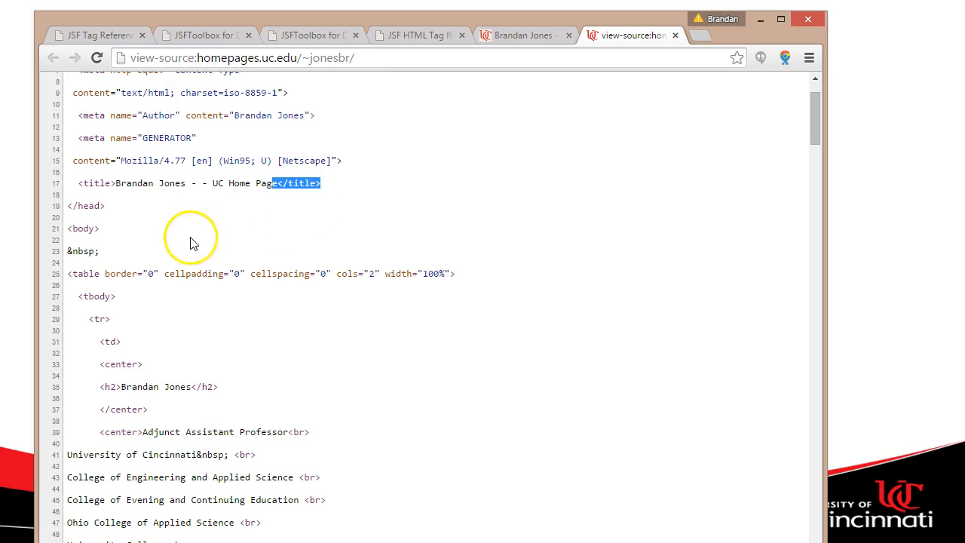
scroll(down, 3)
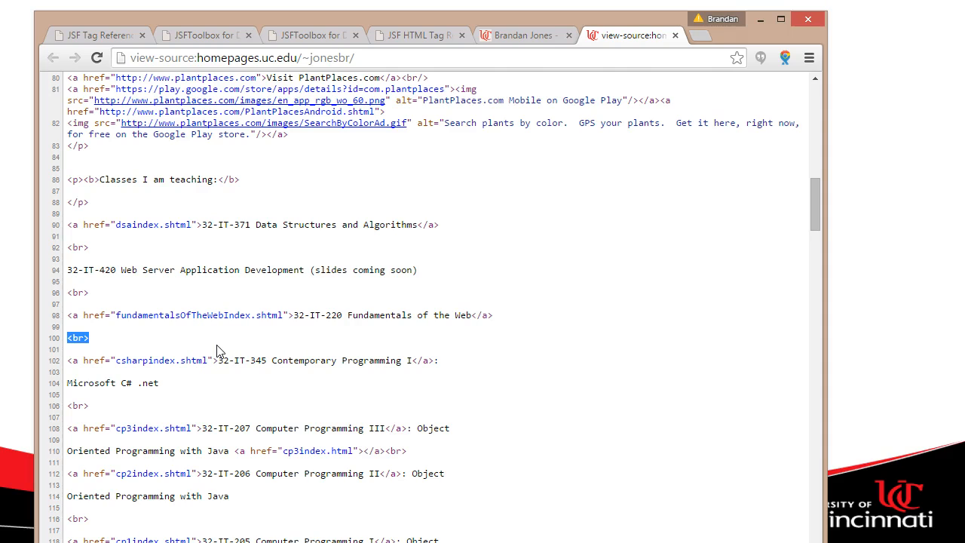
click(79, 338)
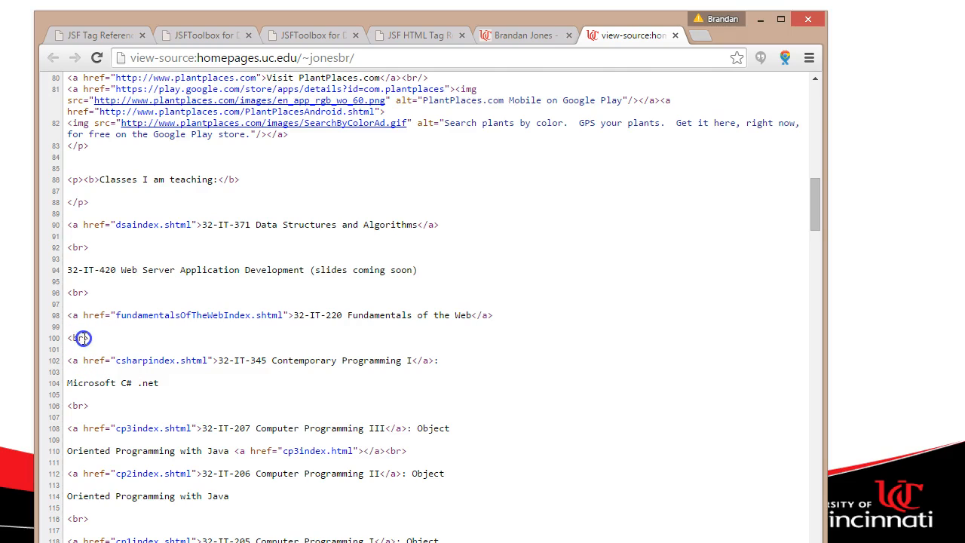
mouse_move(479, 339)
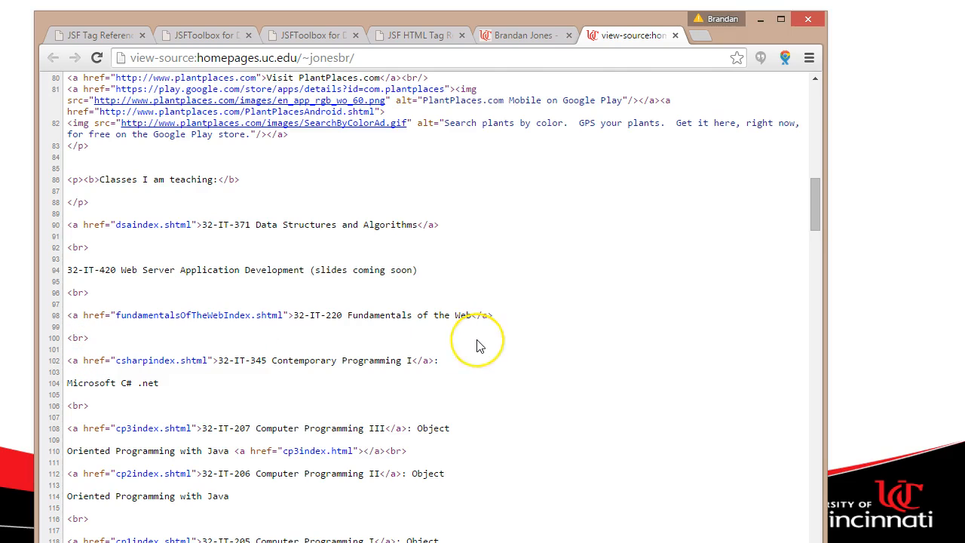
scroll(up, 3)
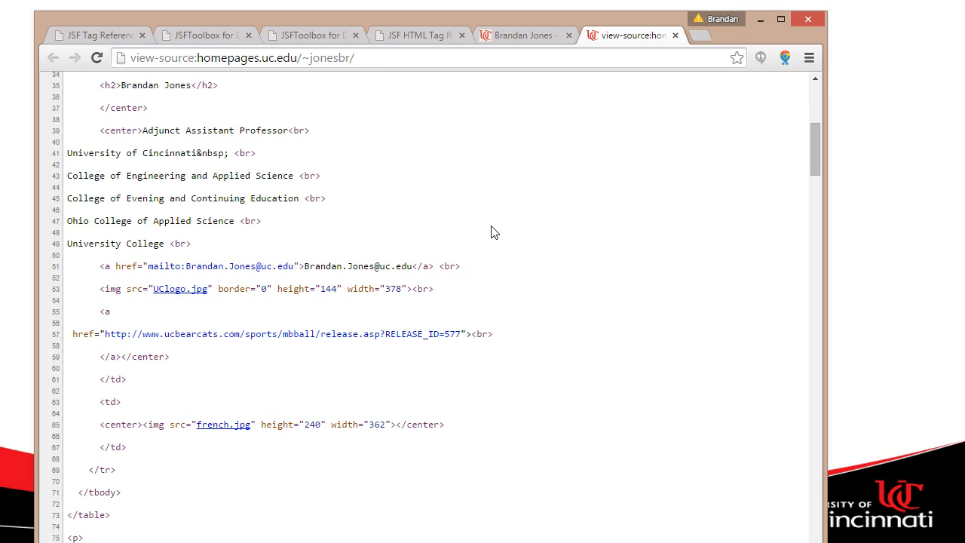
mouse_move(918, 202)
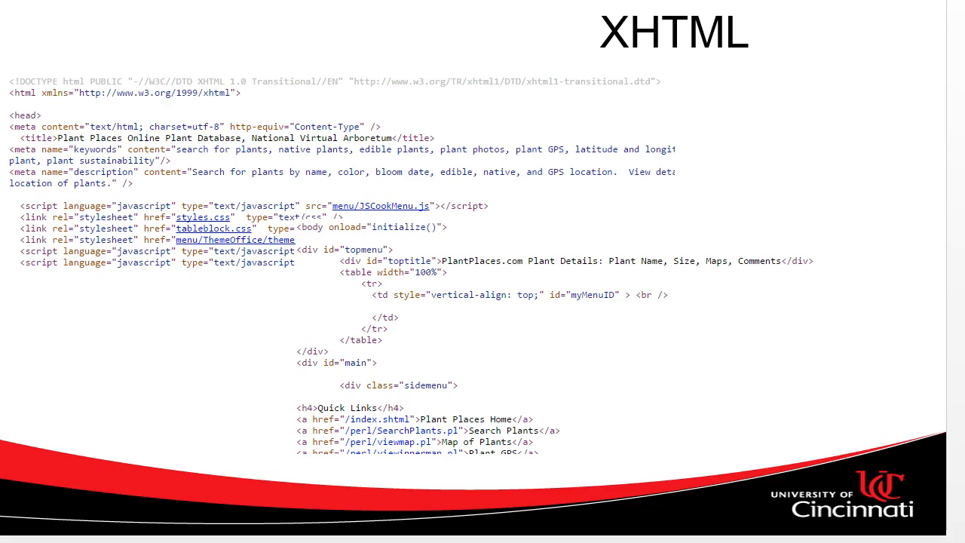
mouse_move(139, 312)
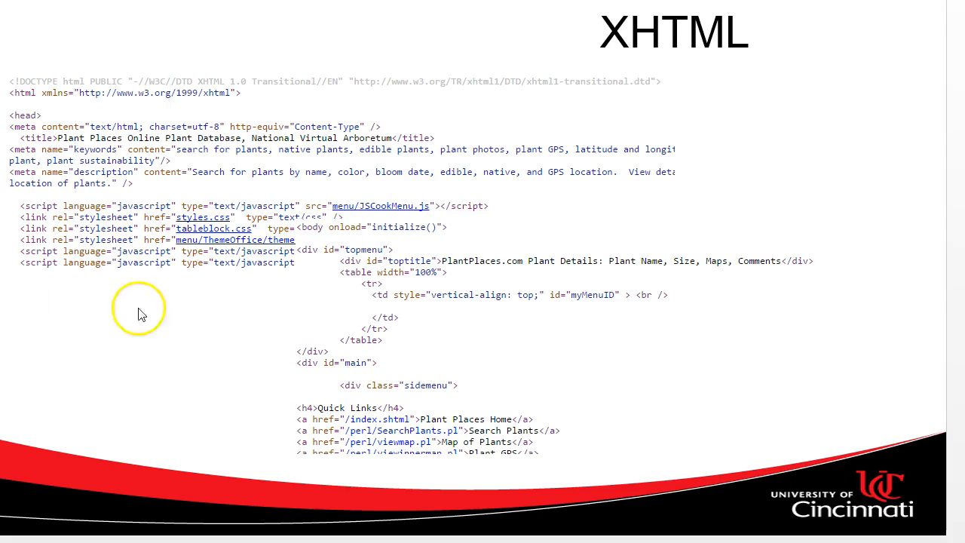
mouse_move(610, 84)
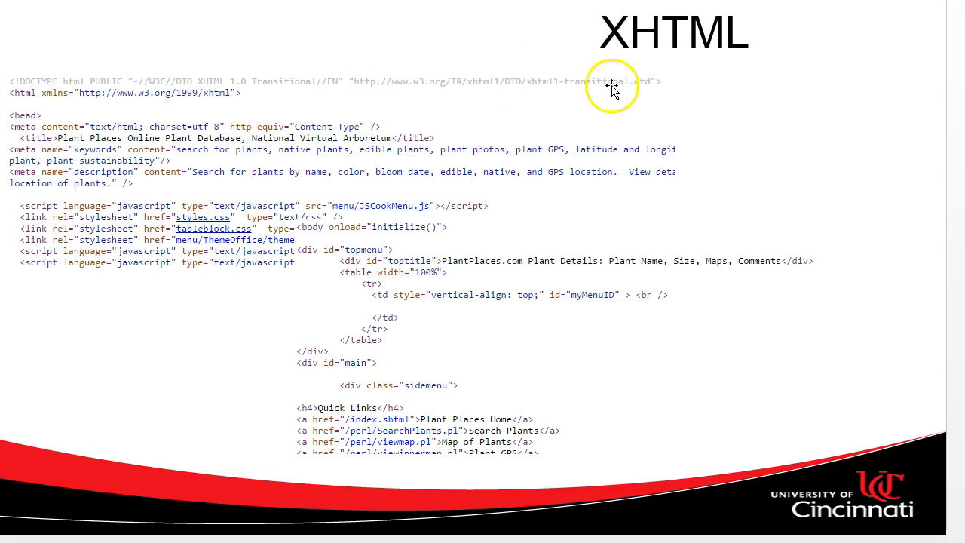
mouse_move(308, 84)
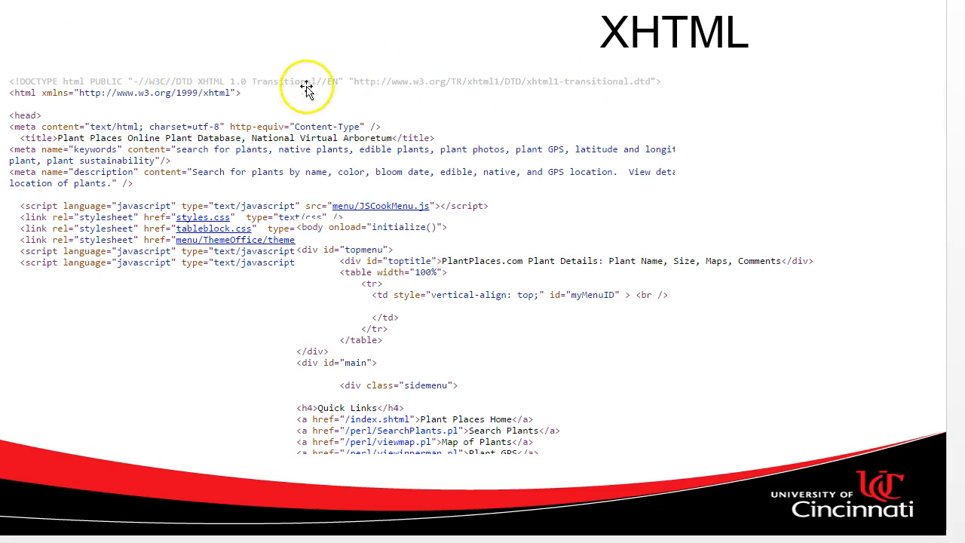
mouse_move(270, 91)
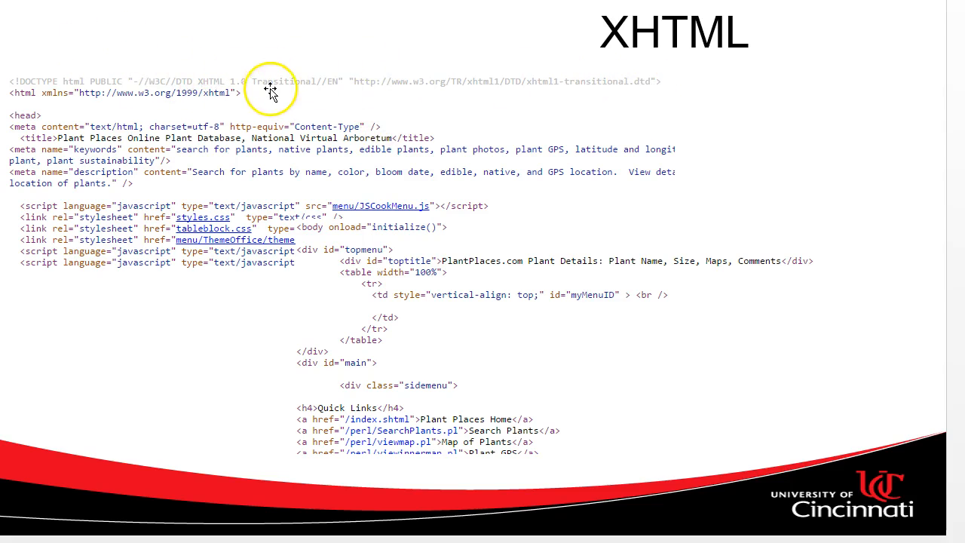
mouse_move(253, 106)
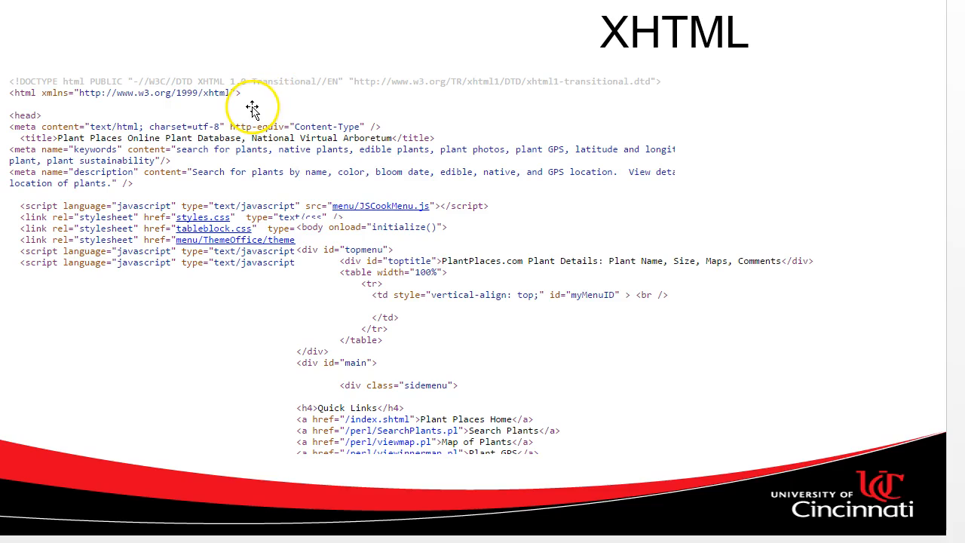
mouse_move(279, 181)
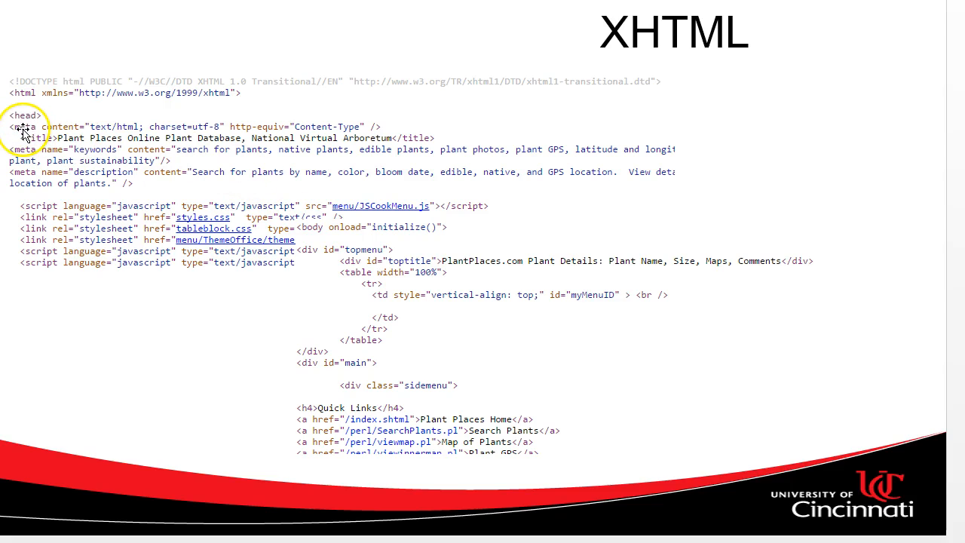
mouse_move(148, 154)
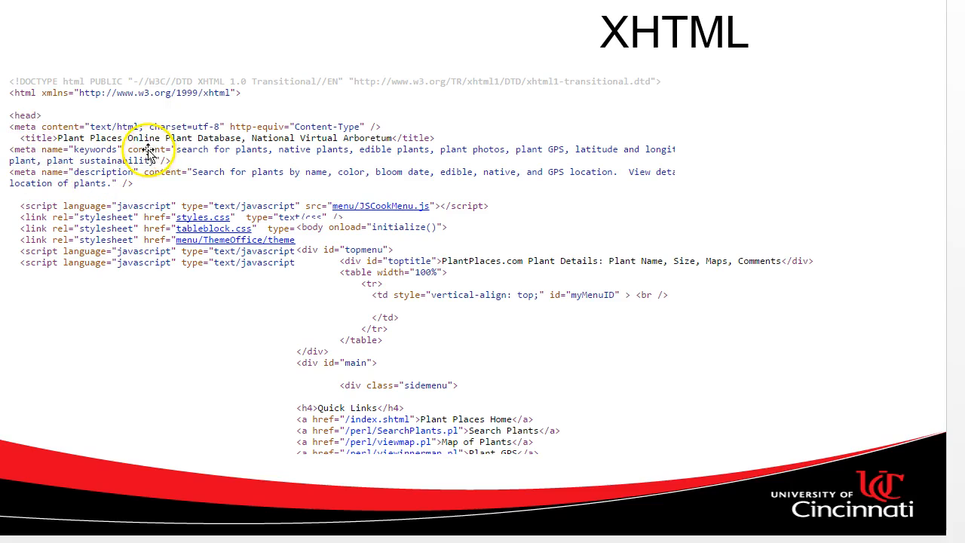
mouse_move(630, 158)
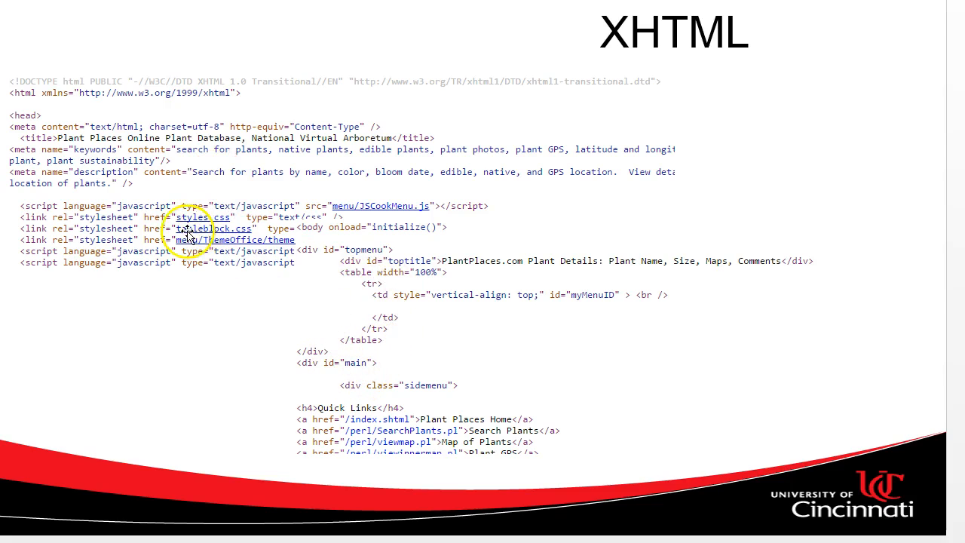
mouse_move(30, 114)
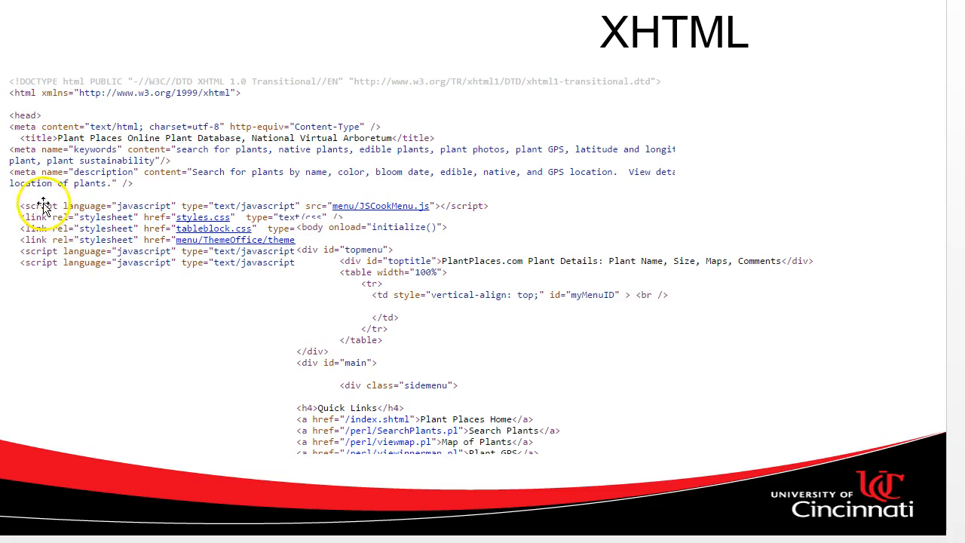
mouse_move(474, 209)
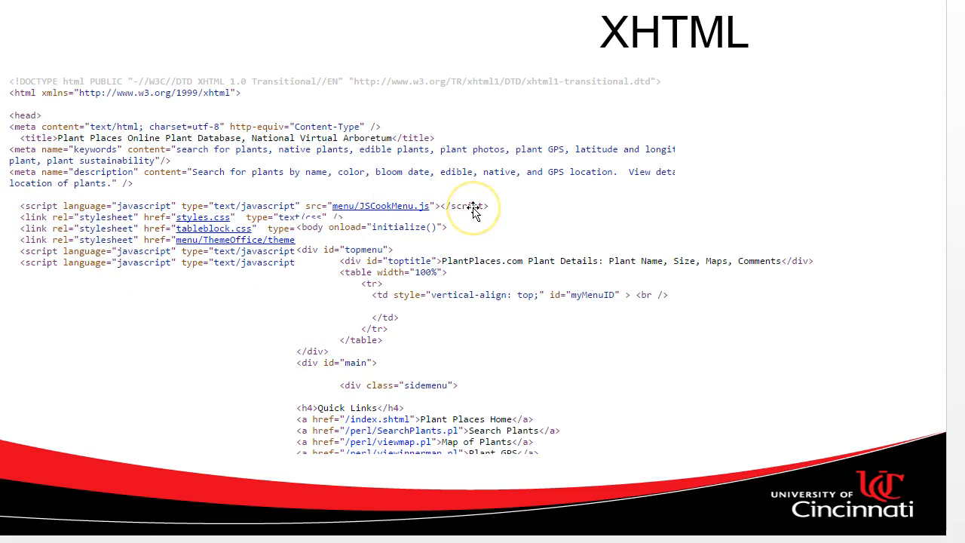
mouse_move(133, 187)
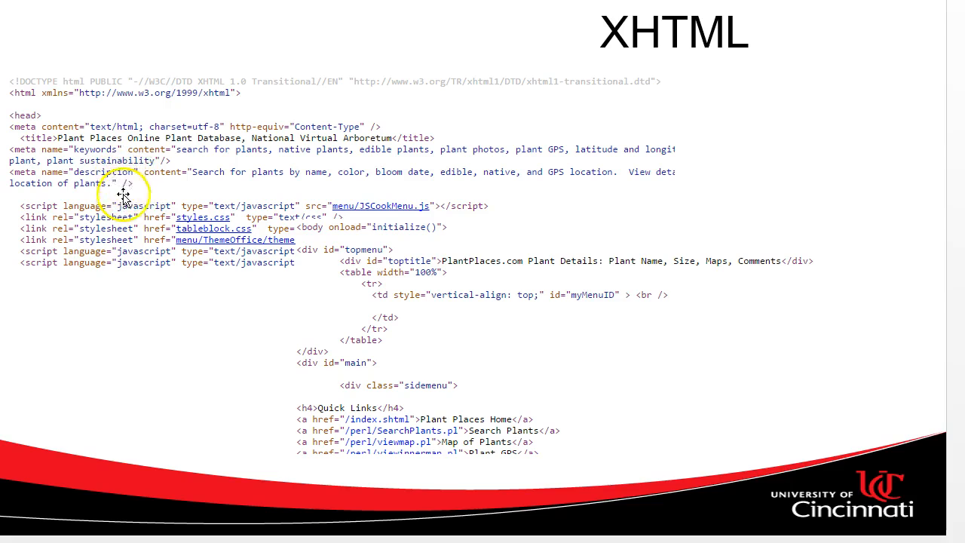
mouse_move(211, 285)
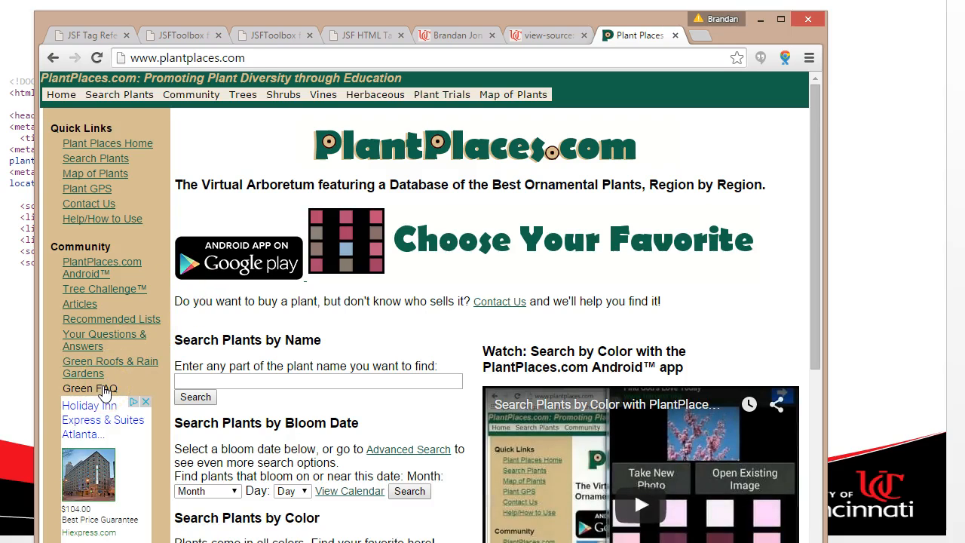
Step: Navigate to the Green FAQ community-articles page from the left sidebar and skim it
click(91, 388)
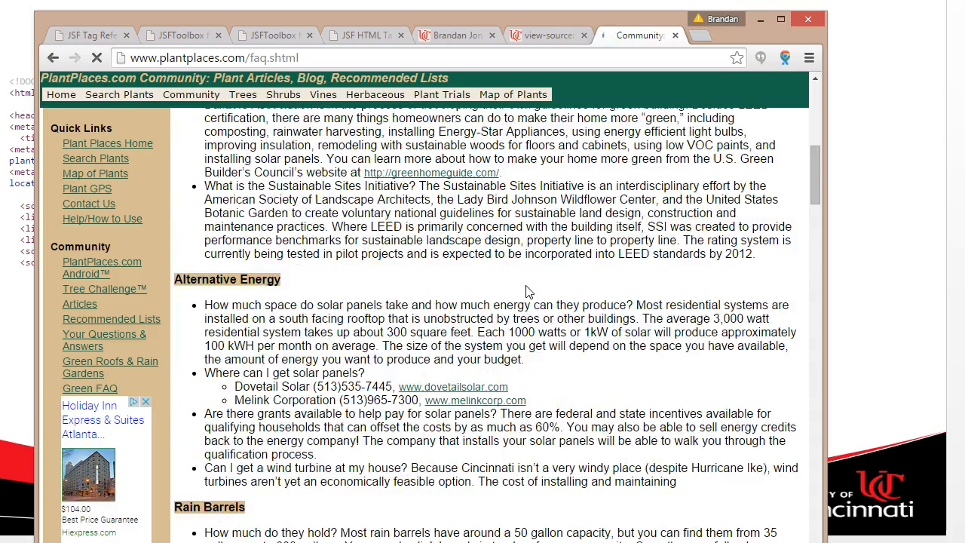
scroll(down, 3)
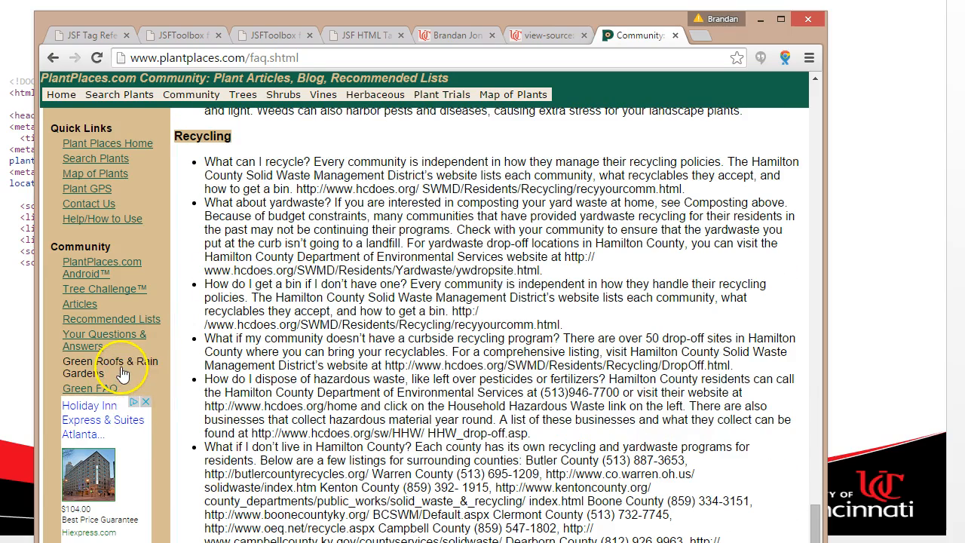
scroll(up, 3)
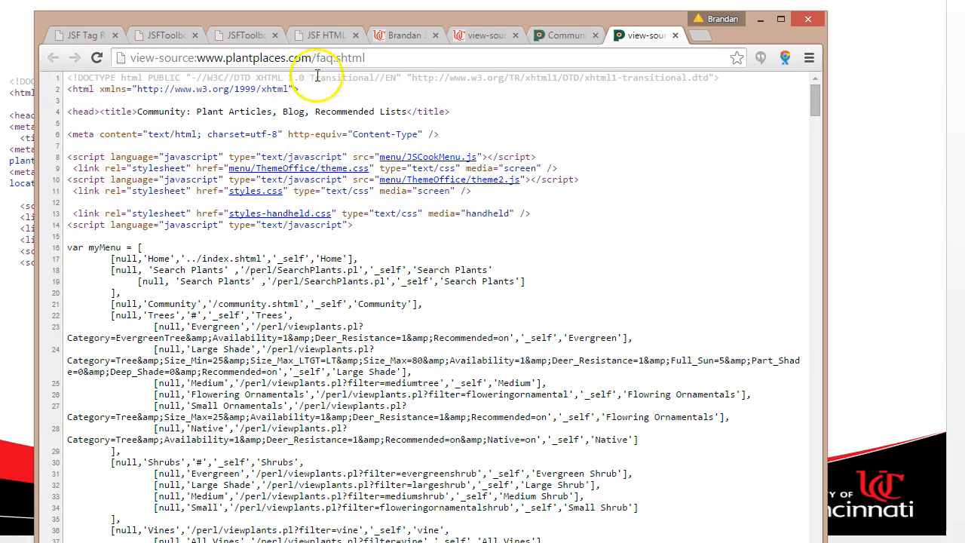
mouse_move(269, 133)
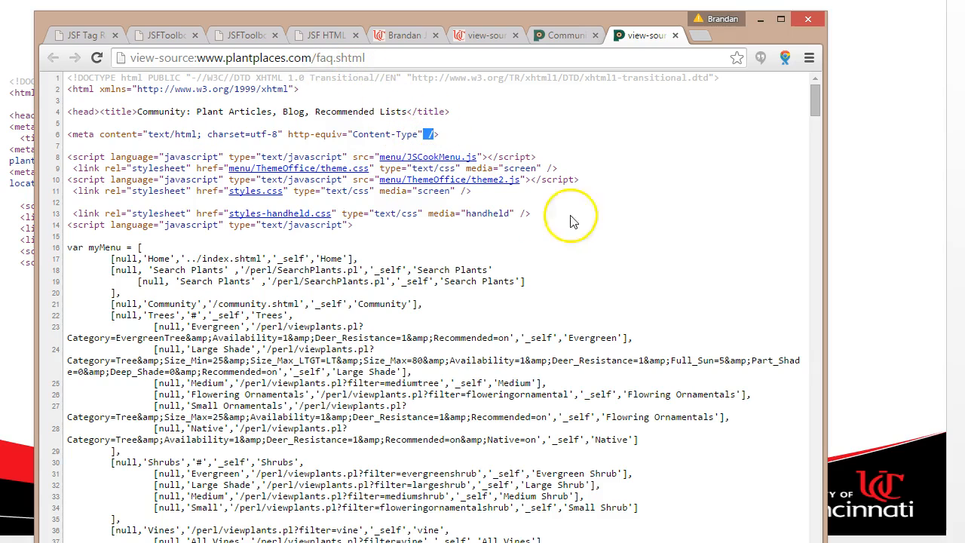
mouse_move(840, 86)
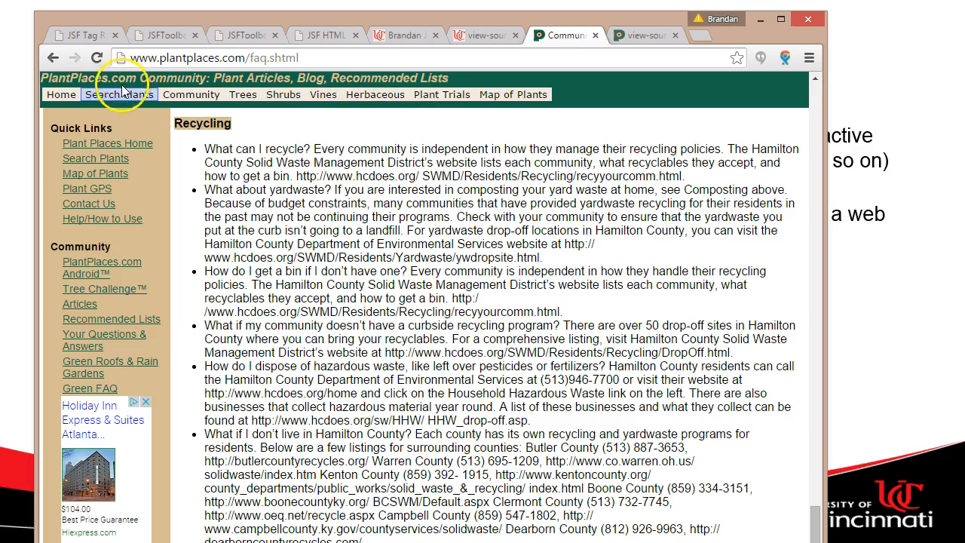
Step: From the PlantPlaces home search box, look up Eastern Redbud via the name suggestions and run the search
click(60, 94)
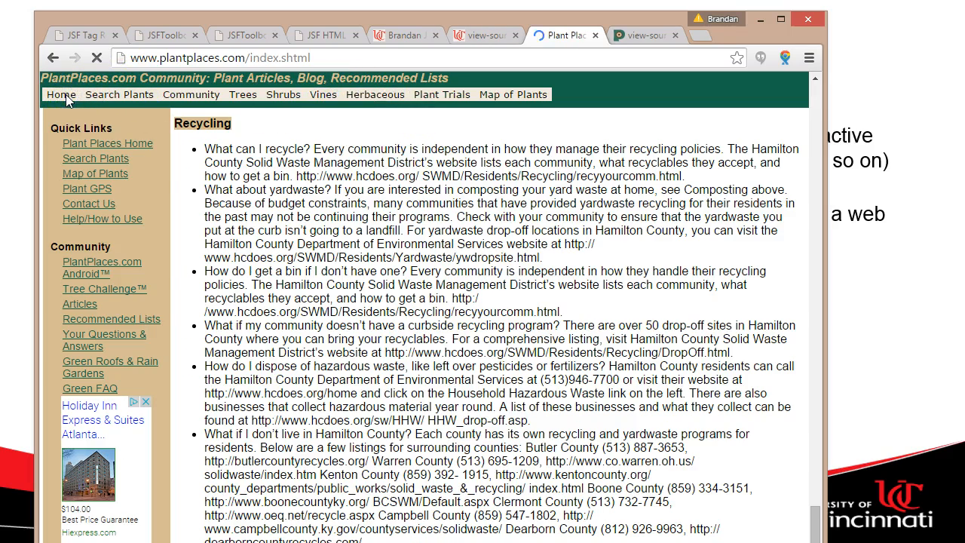
click(60, 94)
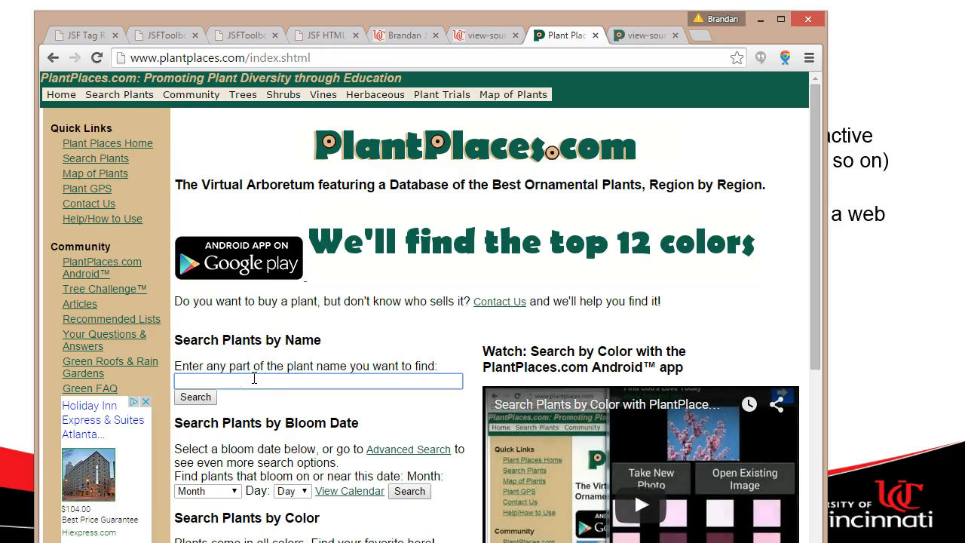
text(Redbud)
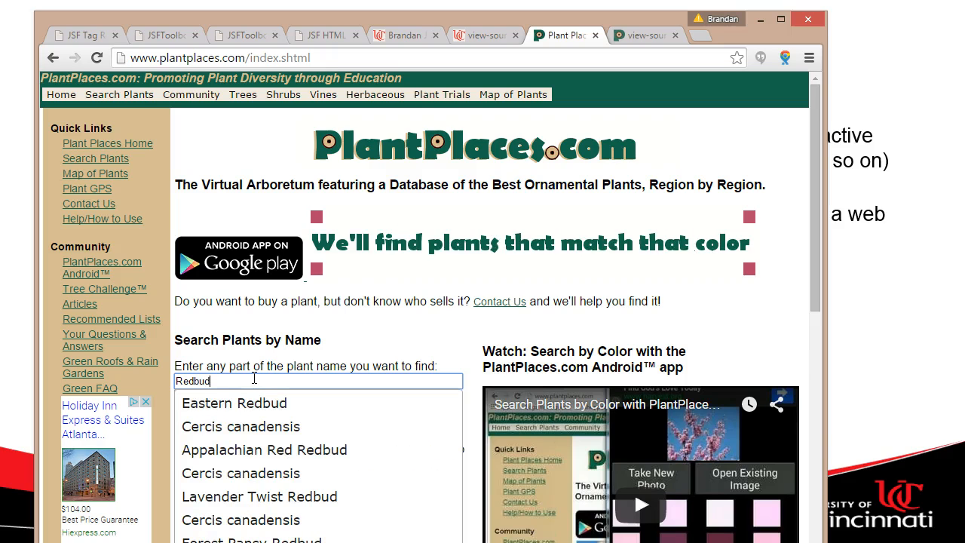
mouse_move(264, 401)
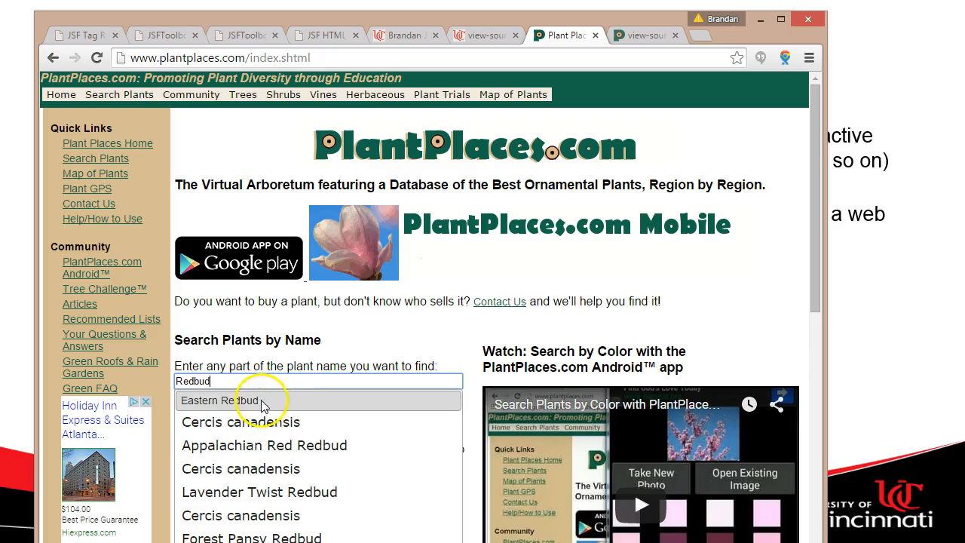
click(220, 400)
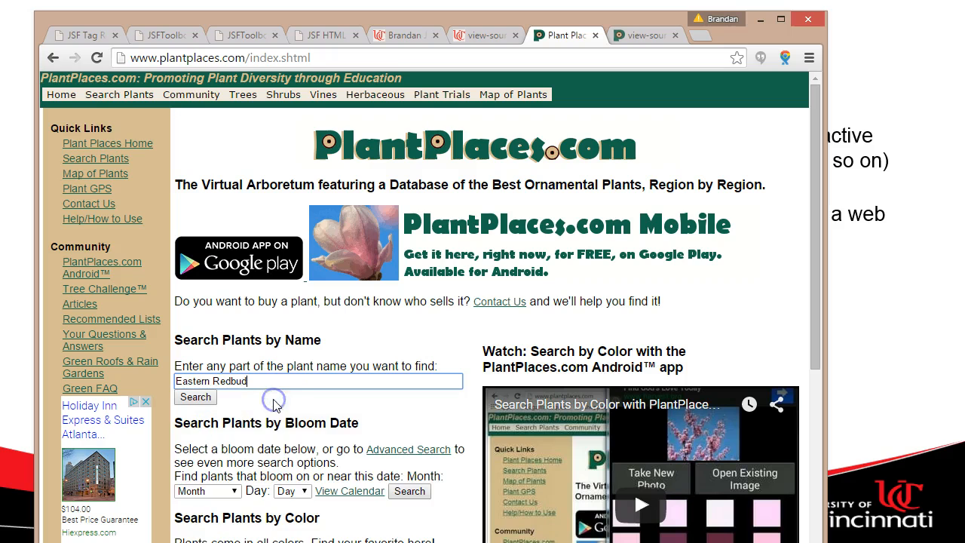
click(194, 396)
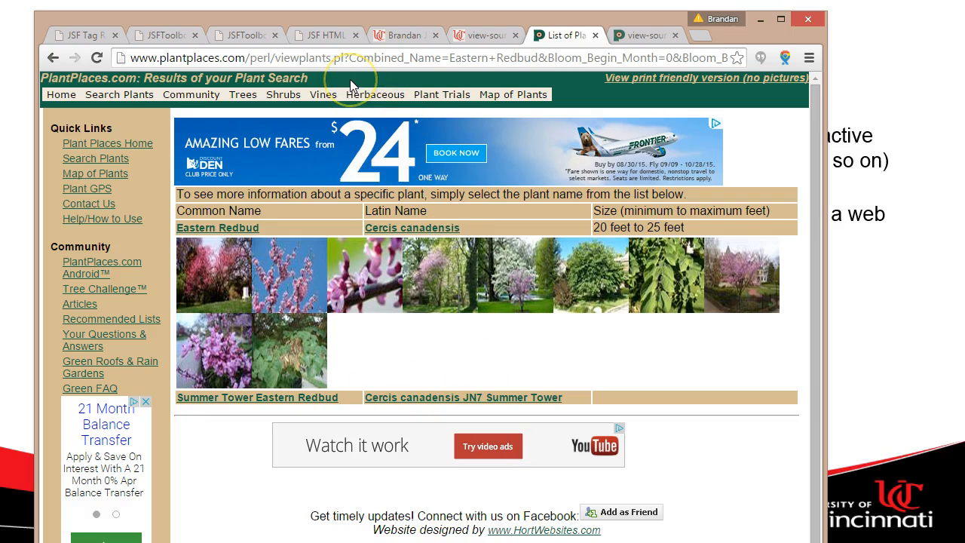
mouse_move(412, 228)
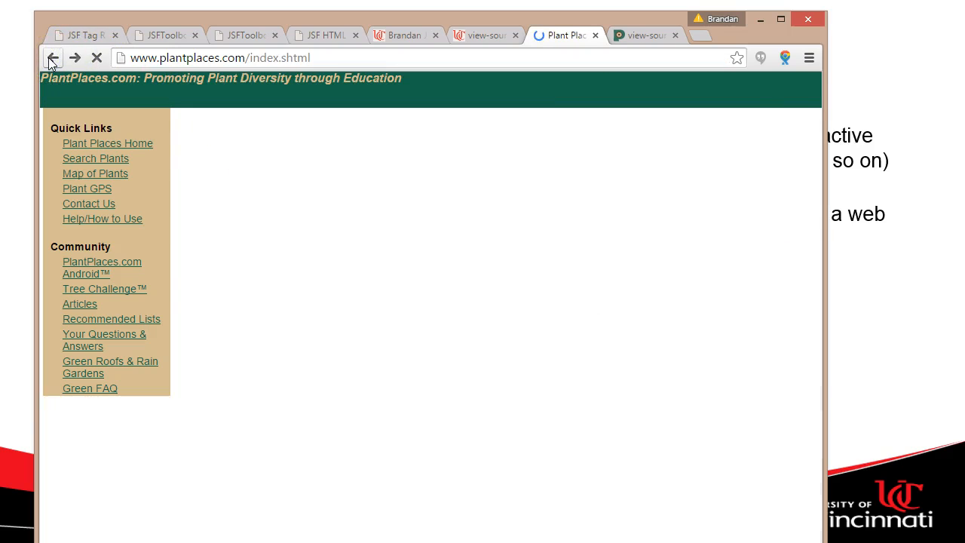
Step: Return to the home search form and search for Redbud to list all matching redbud plants
click(52, 57)
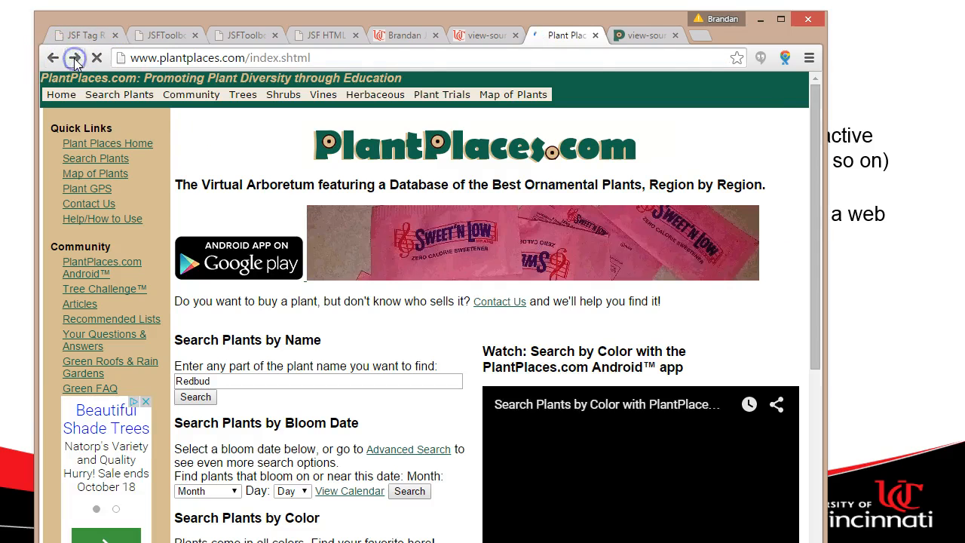
click(196, 397)
text(perl/mo)
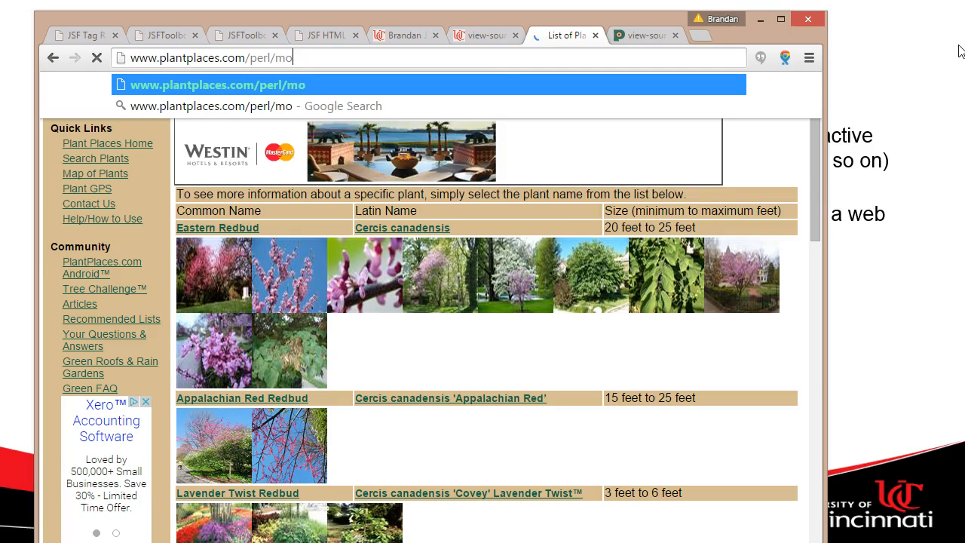
text(bile/viewplantsjson)
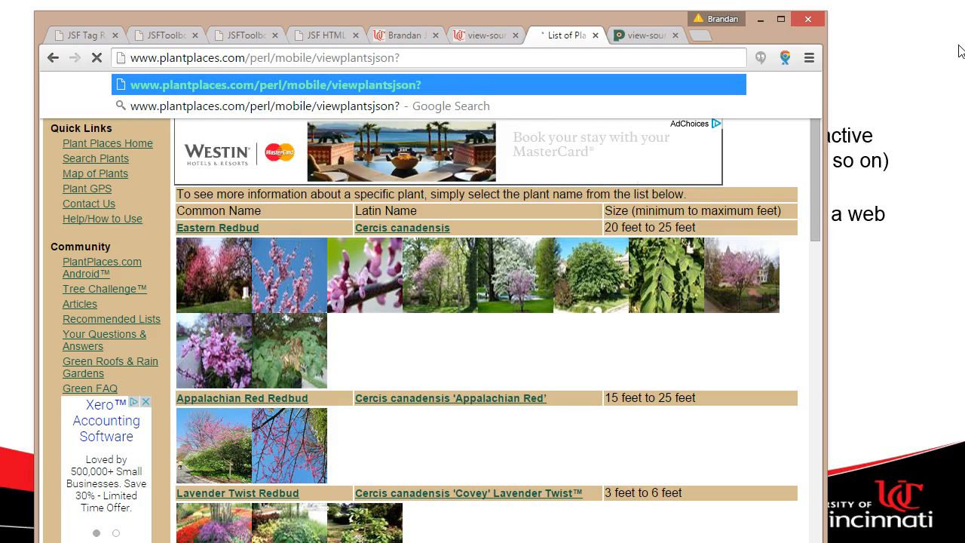
text(?common=Redubud)
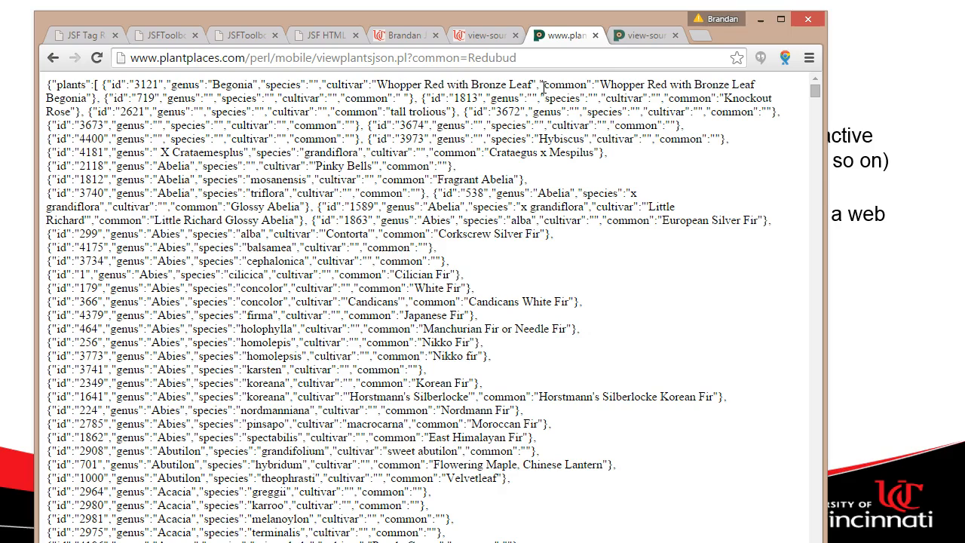
mouse_move(653, 159)
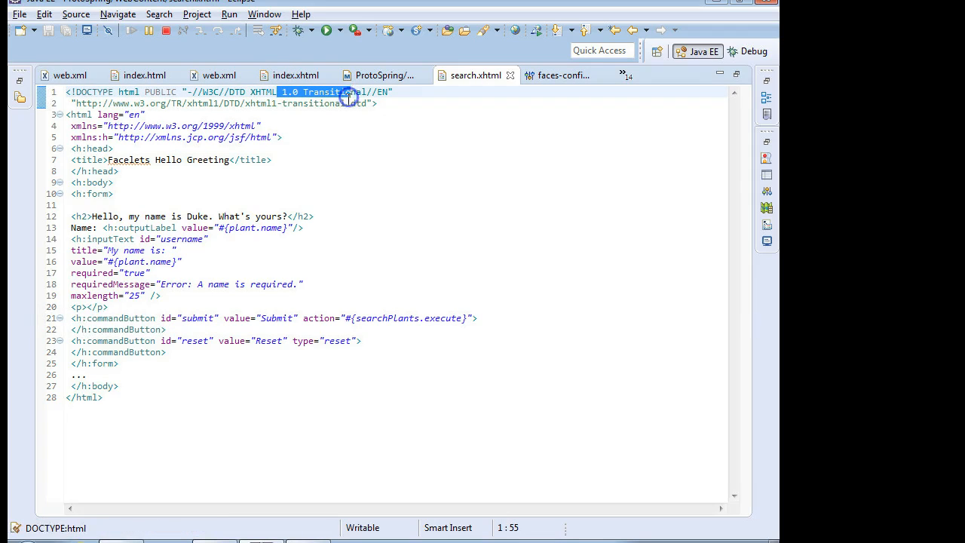
mouse_move(239, 165)
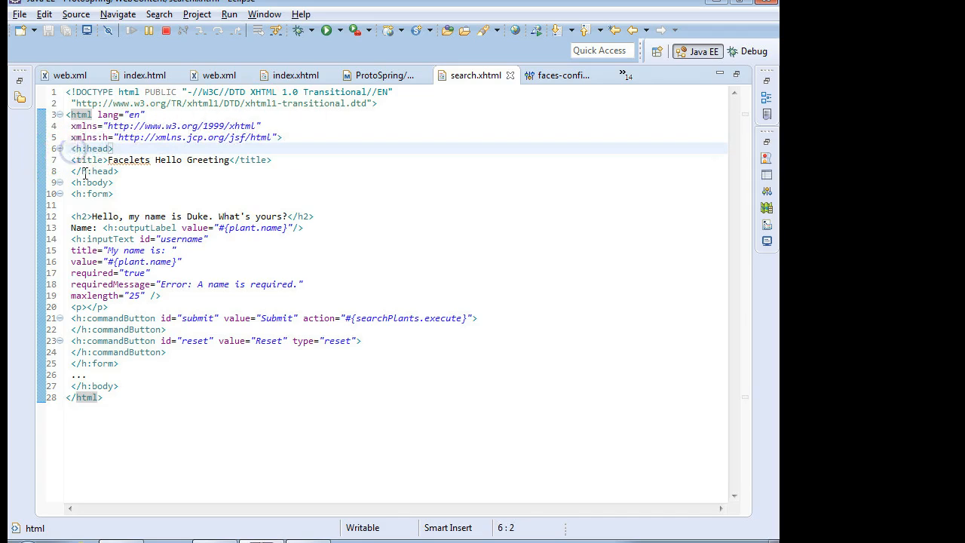
Step: In search.xhtml, select the h:head and h:form tags to show their matching closing tags
click(78, 149)
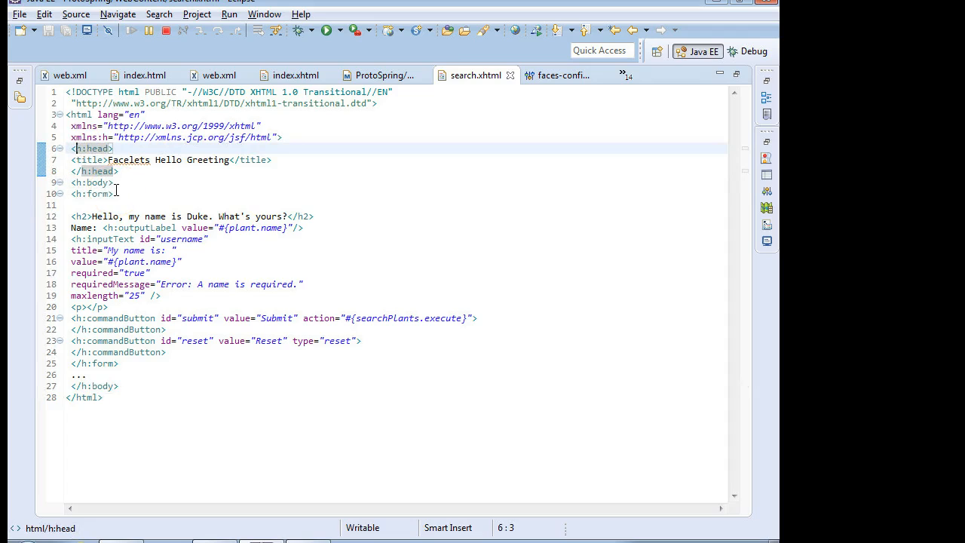
mouse_move(125, 156)
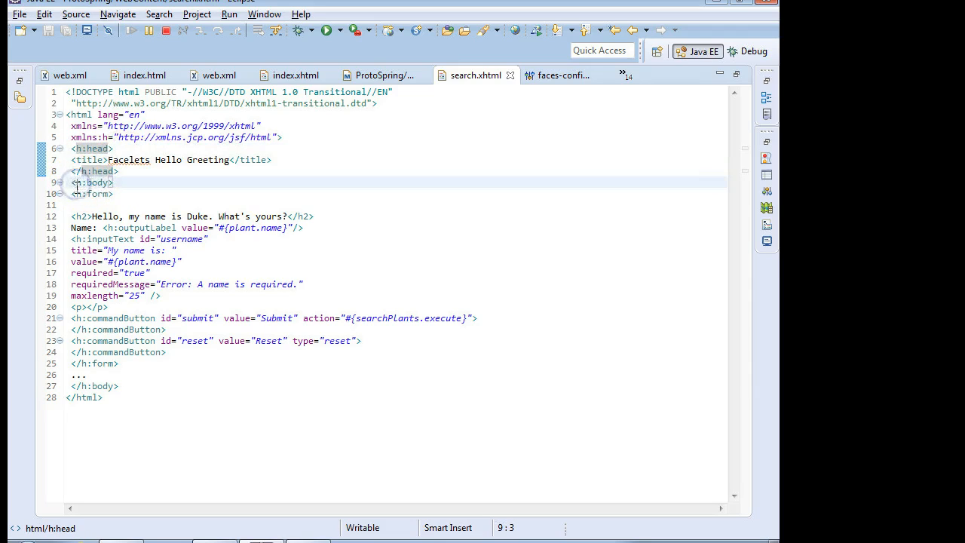
click(90, 194)
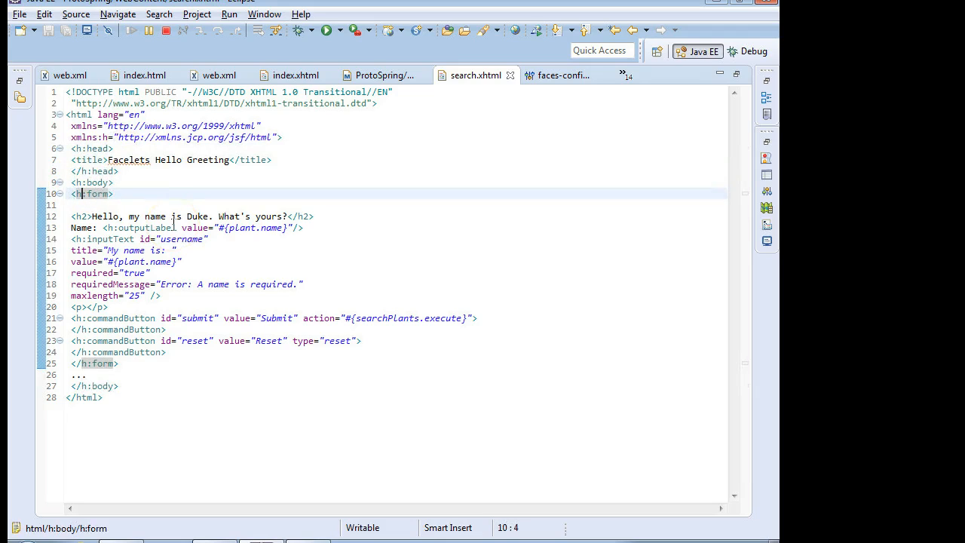
mouse_move(154, 228)
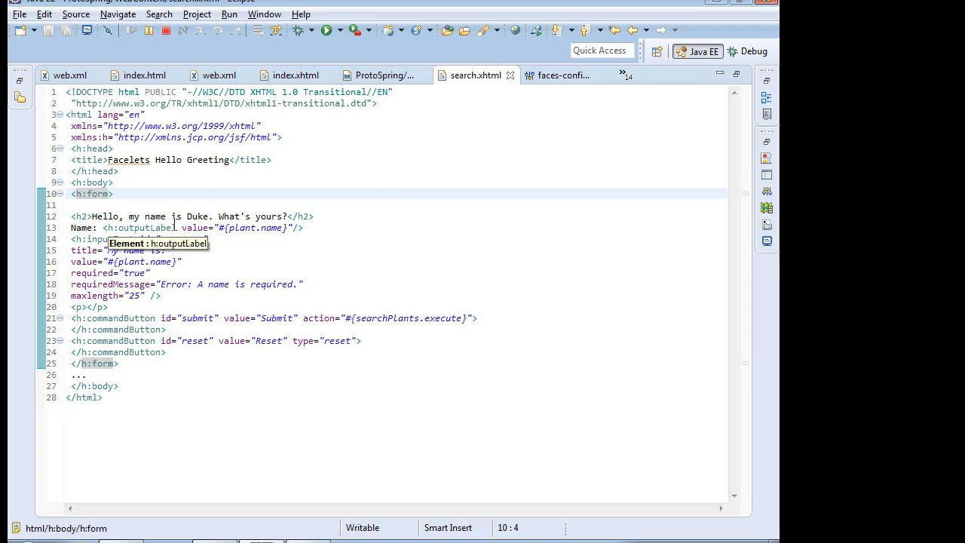
mouse_move(218, 76)
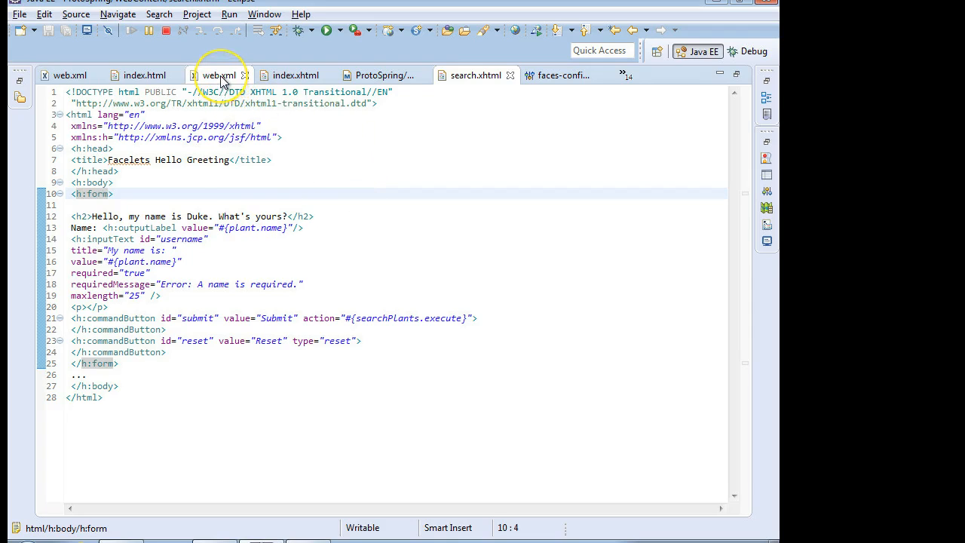
click(217, 76)
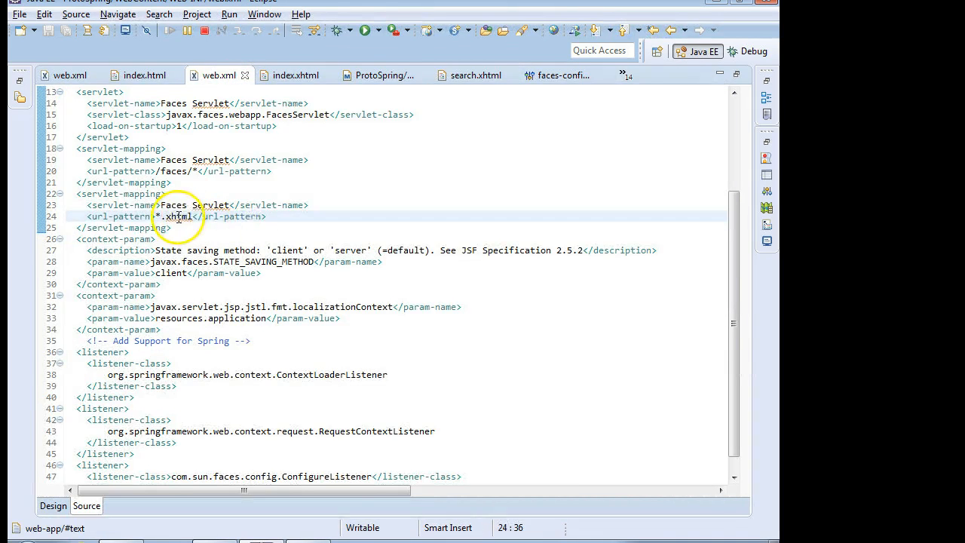
double_click(175, 217)
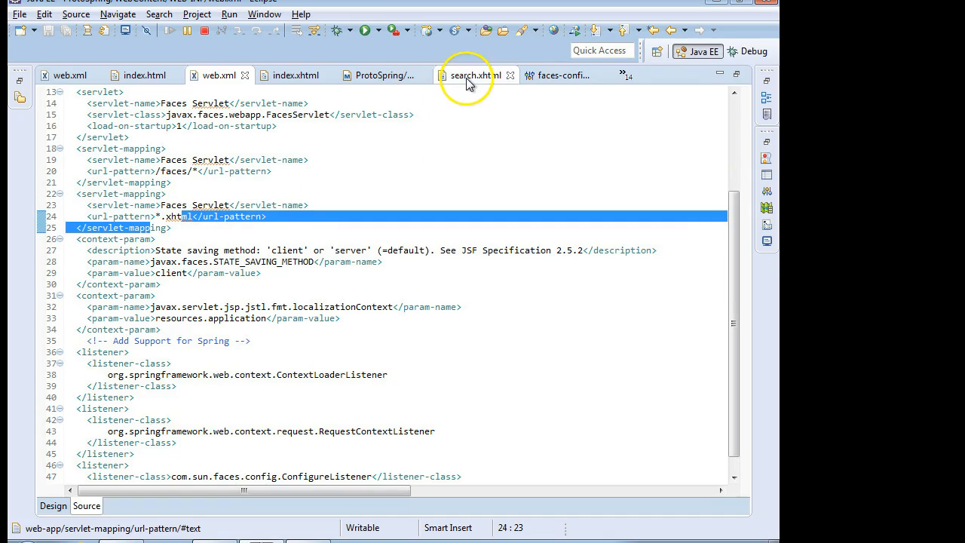
click(474, 76)
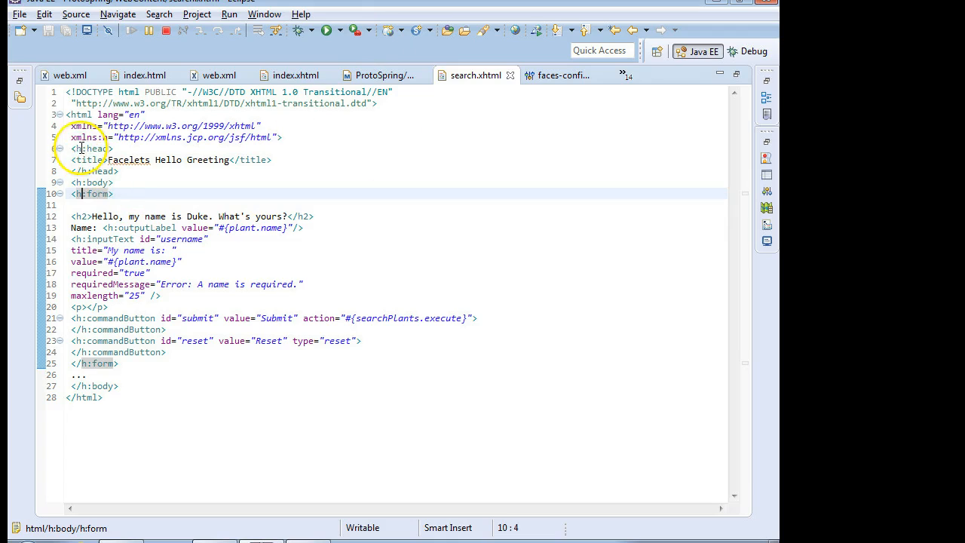
click(82, 181)
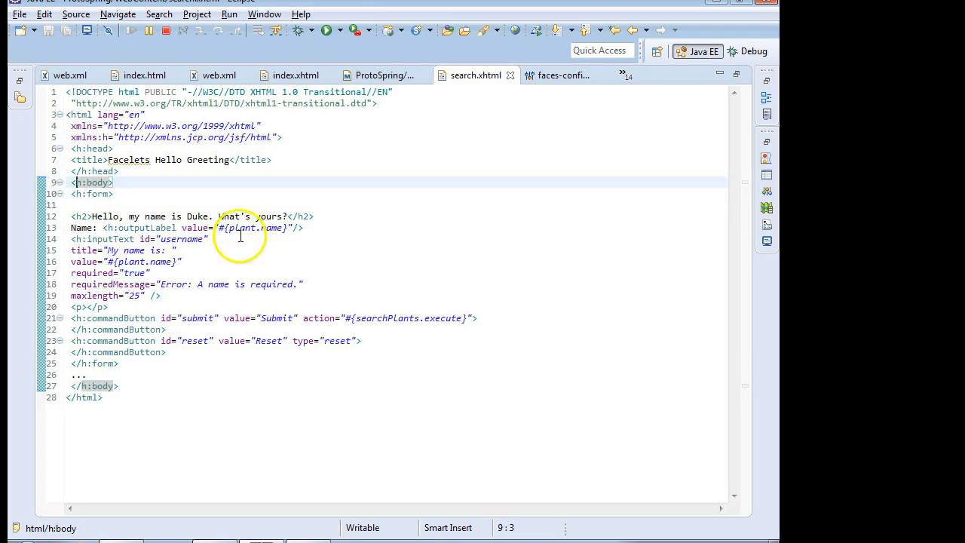
double_click(242, 228)
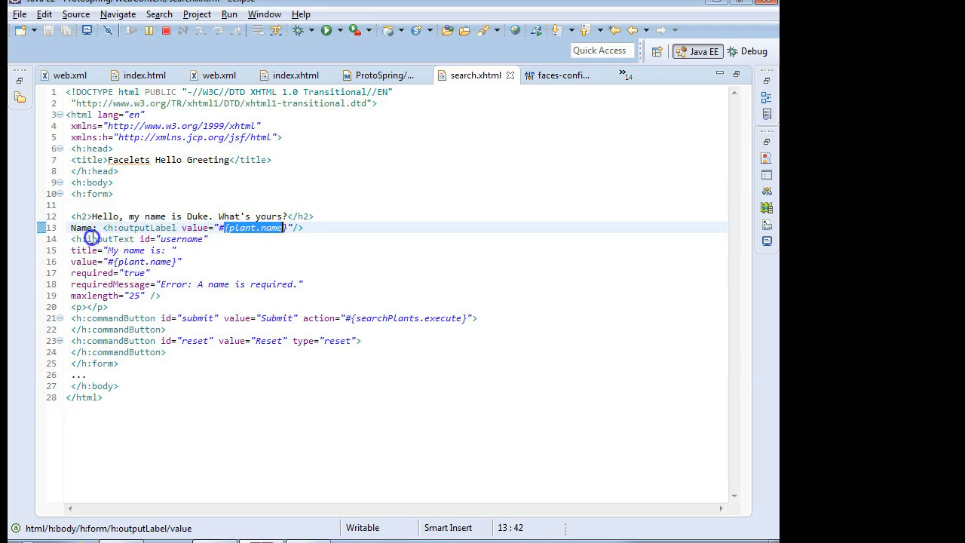
click(139, 263)
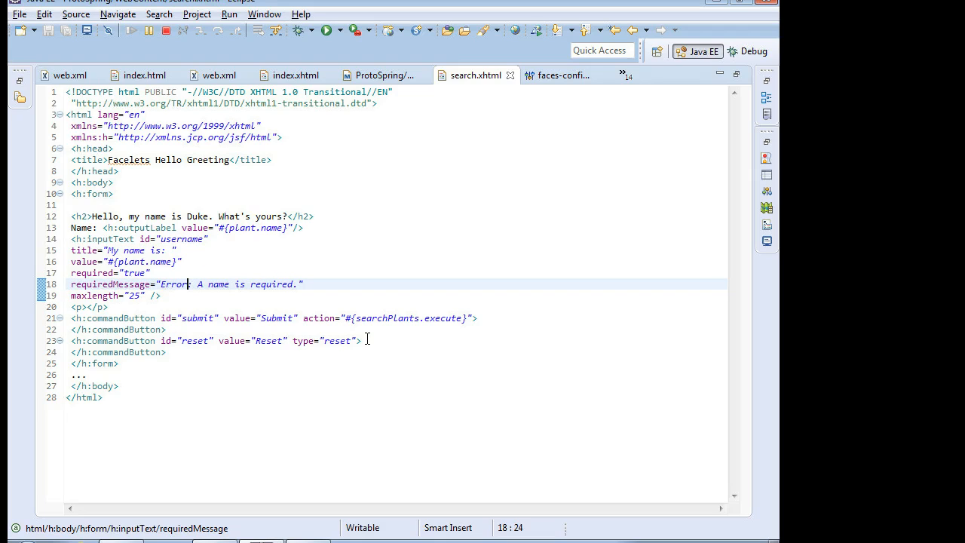
mouse_move(365, 329)
text(:)
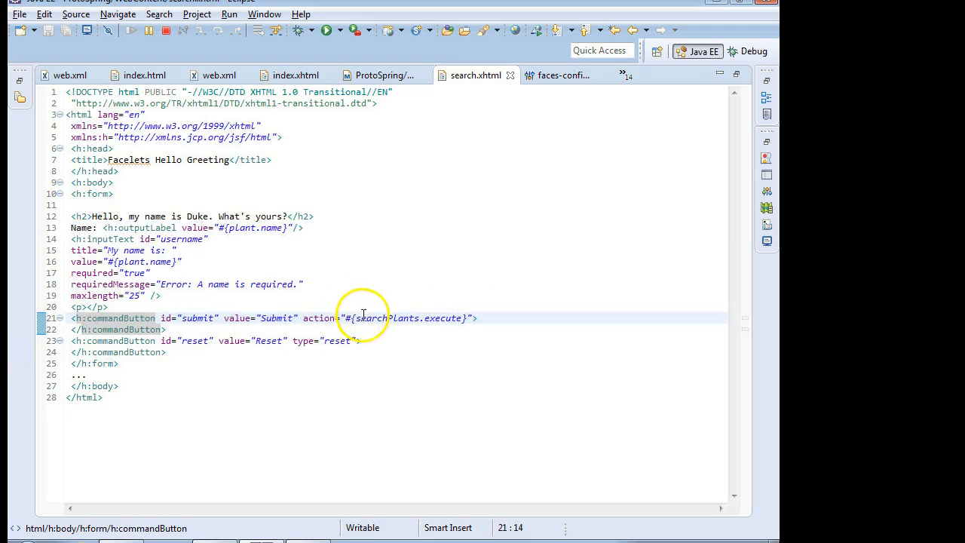
click(434, 317)
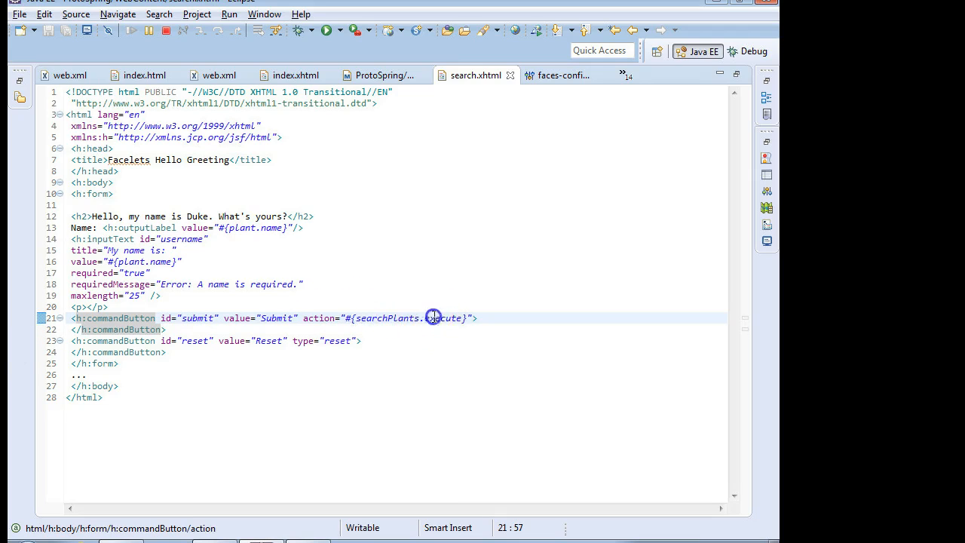
double_click(445, 316)
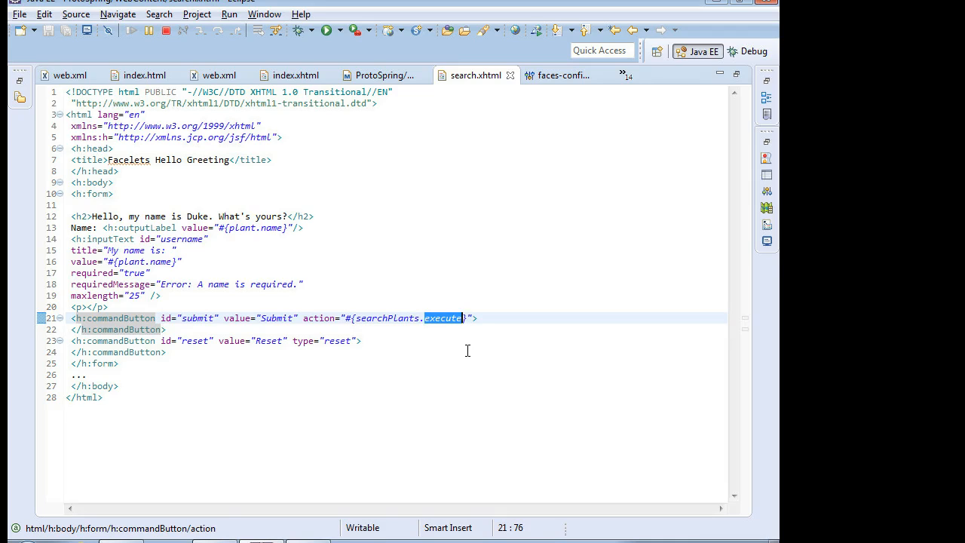
drag(441, 317, 118, 363)
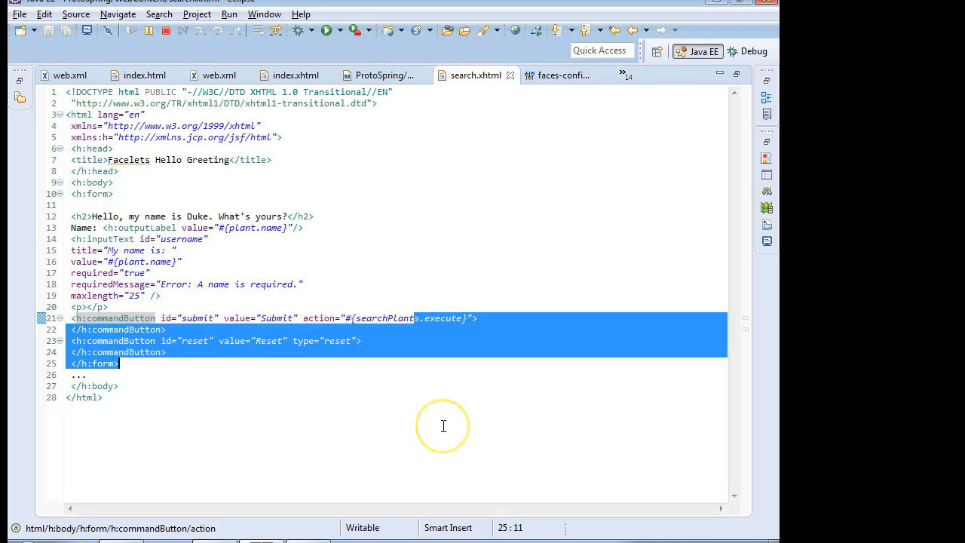
click(392, 284)
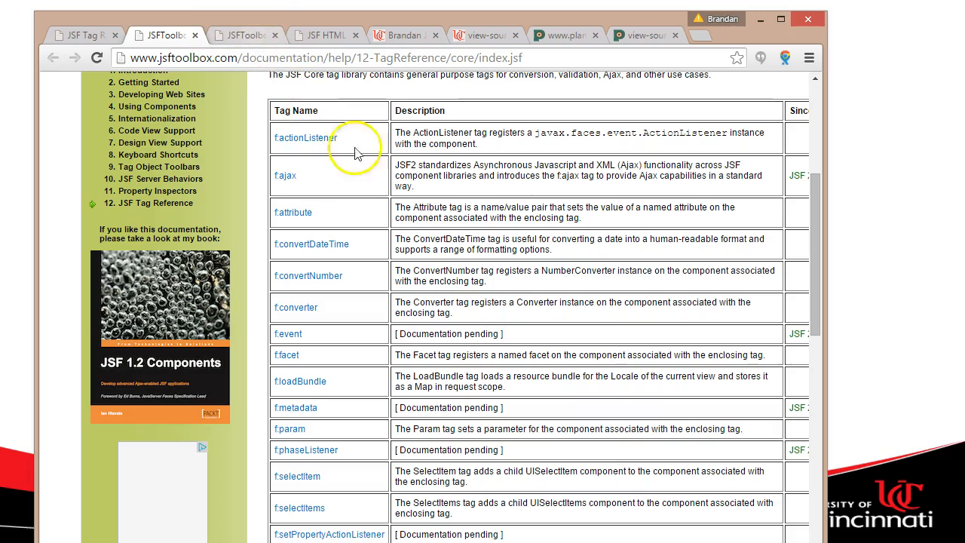
Step: Skim the JSF Core Tag Library table, then switch to the JSF HTML Tag Library reference tab
scroll(up, 3)
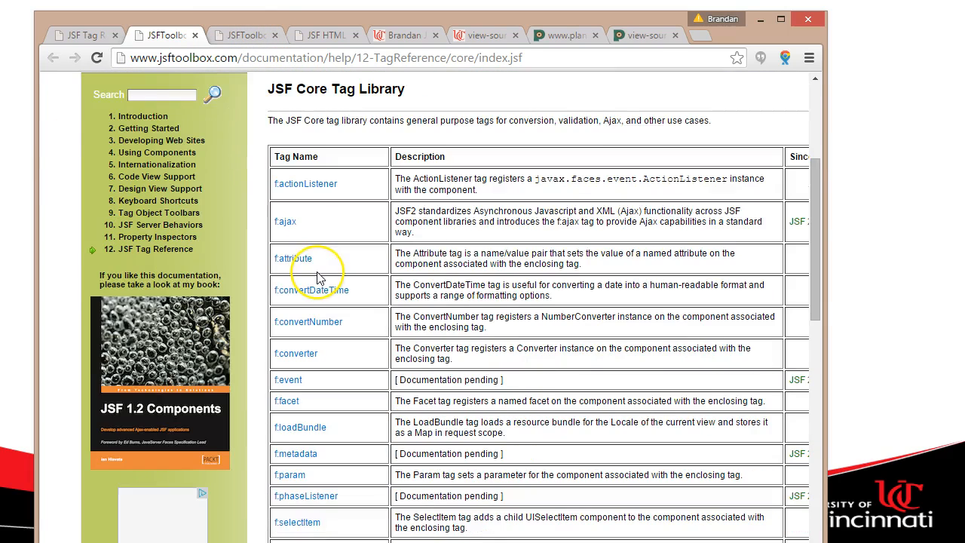
scroll(down, 3)
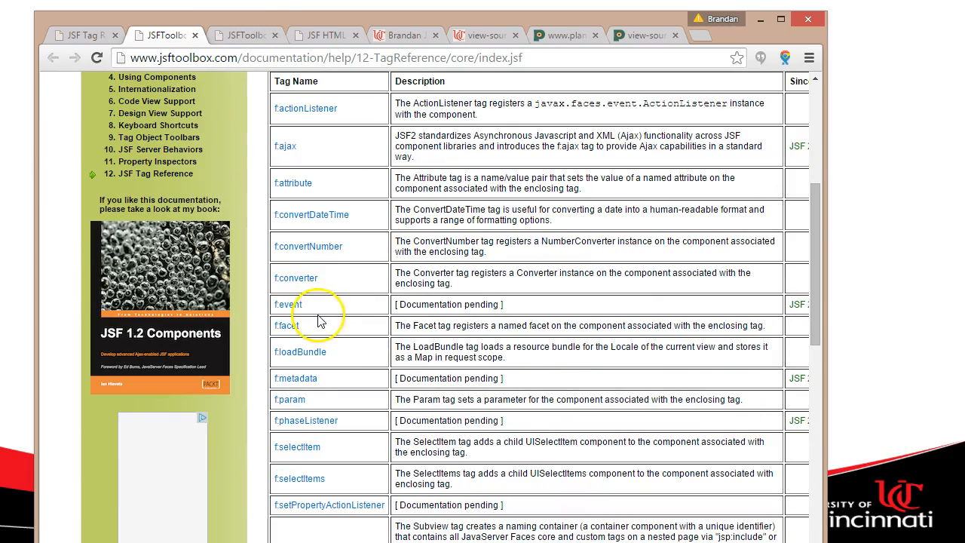
scroll(down, 3)
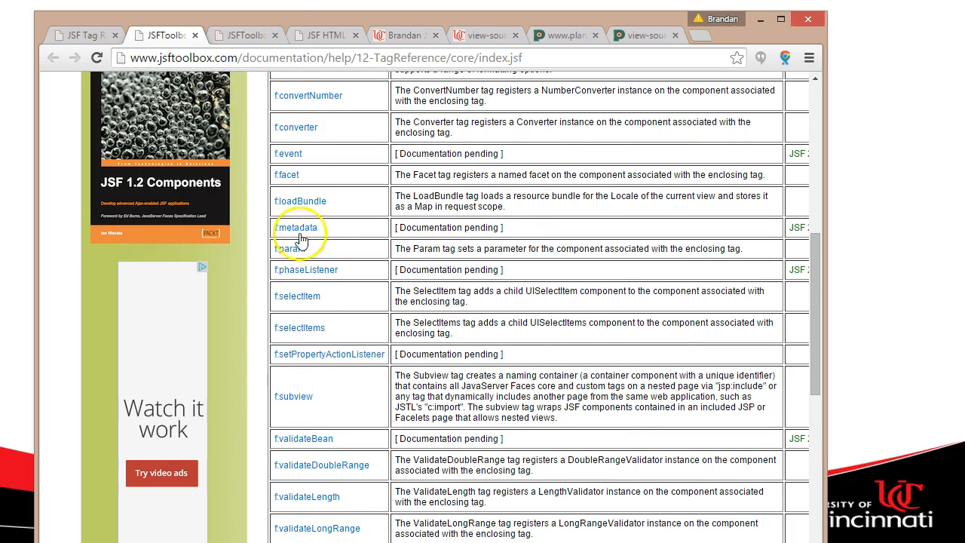
click(245, 35)
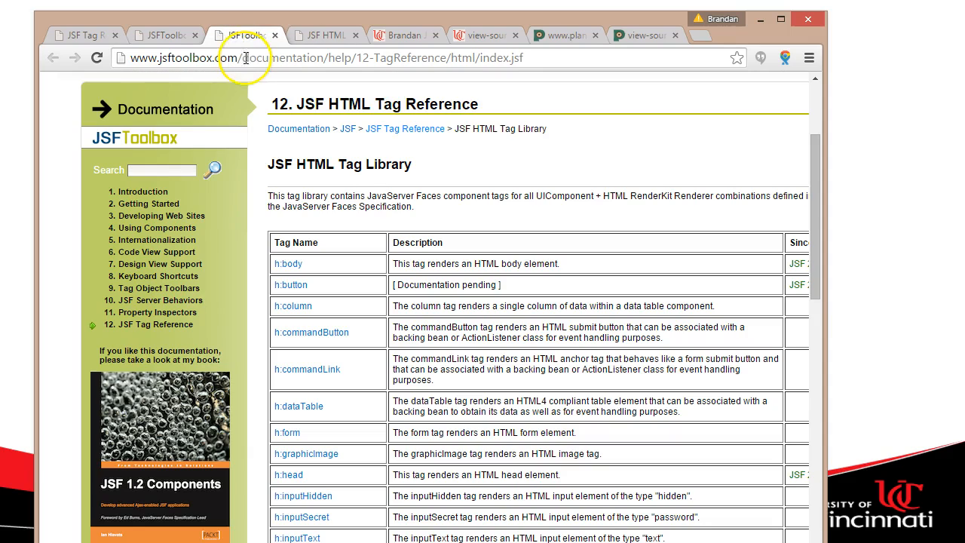
mouse_move(248, 83)
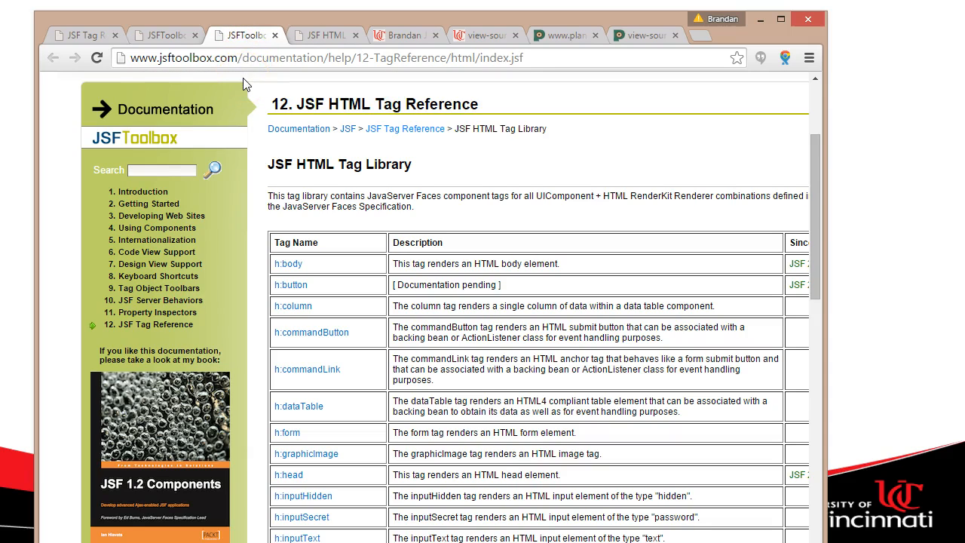
Step: Review the JSF HTML tag list, glance at the faculty homepage tab, and start a fresh tab for a new search
scroll(down, 3)
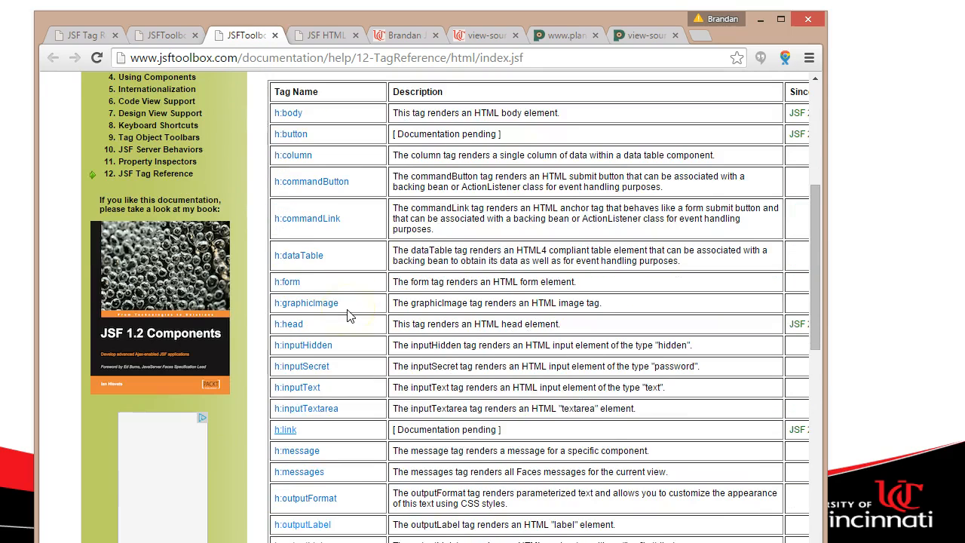
scroll(down, 3)
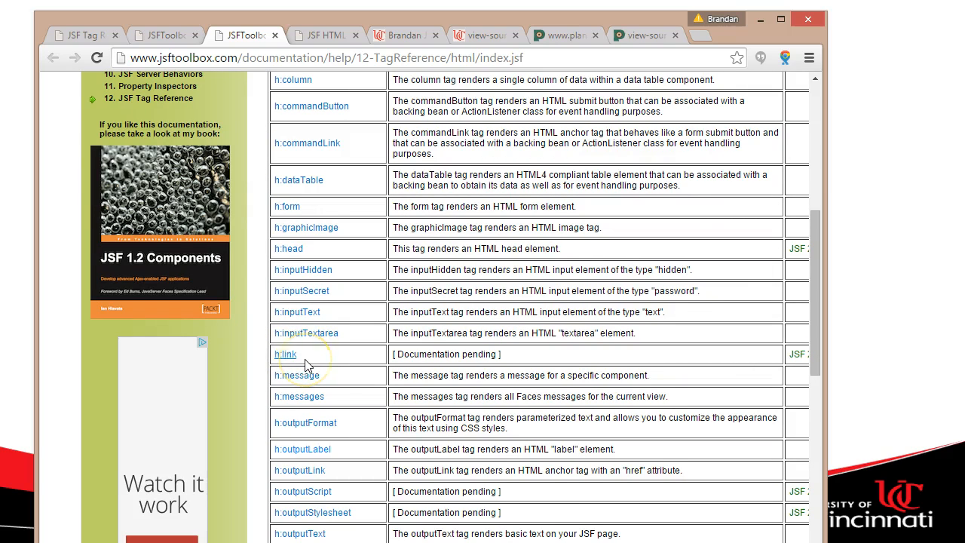
scroll(down, 3)
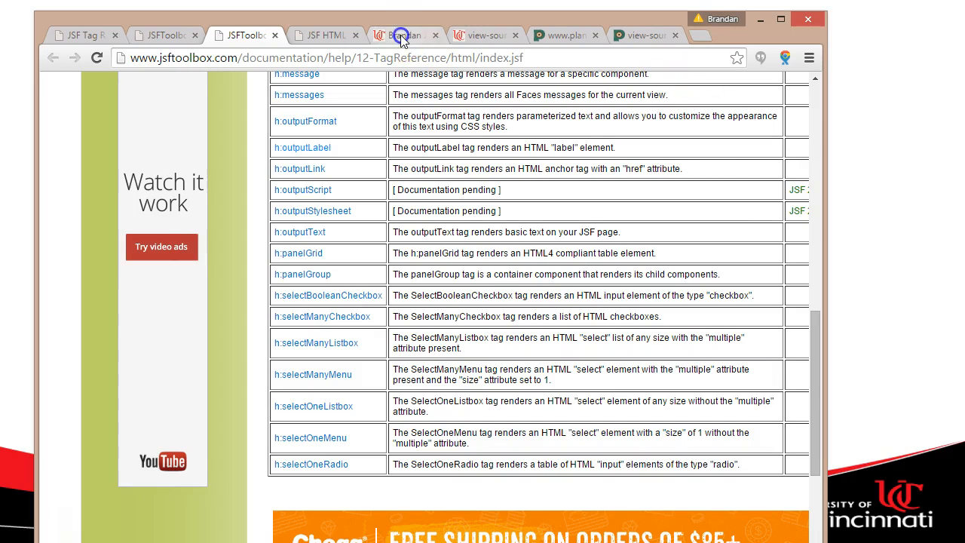
click(404, 35)
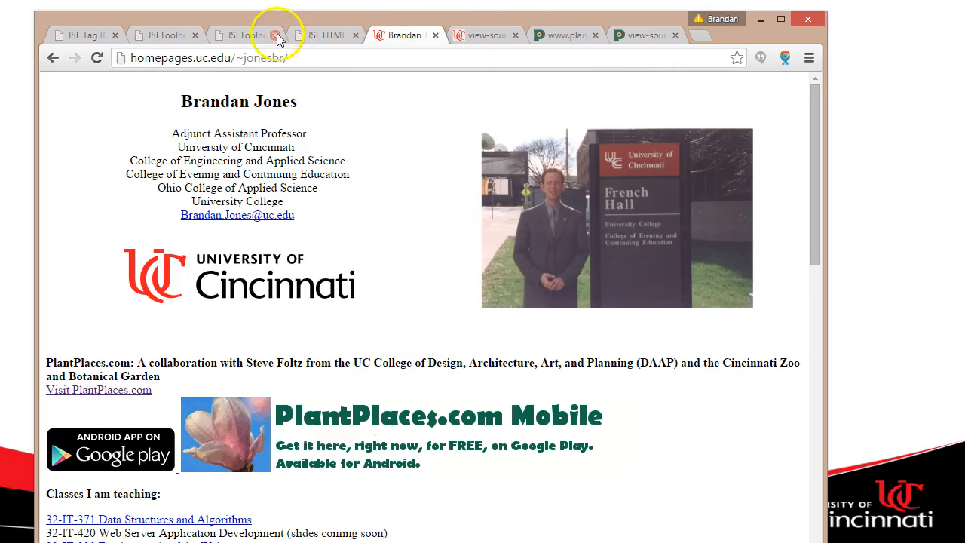
click(241, 35)
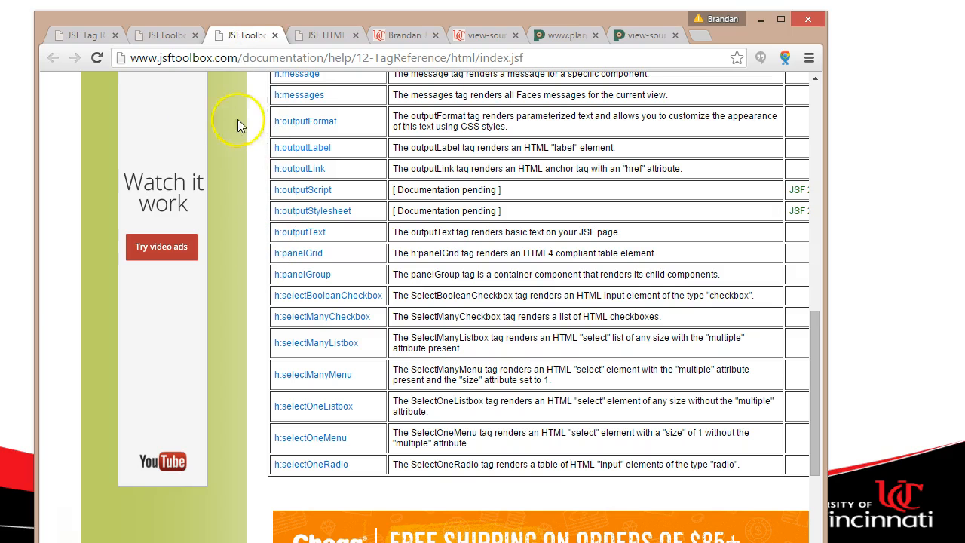
mouse_move(154, 305)
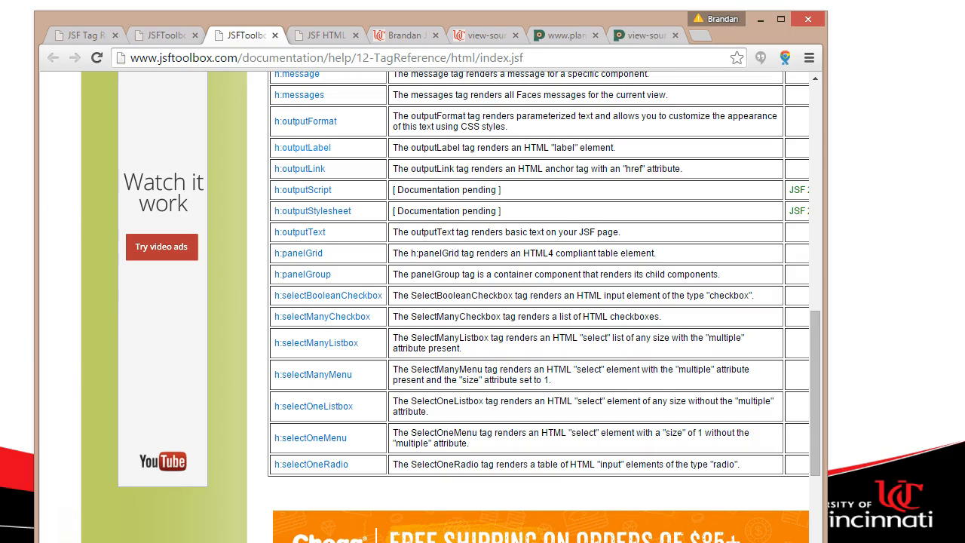
scroll(up, 3)
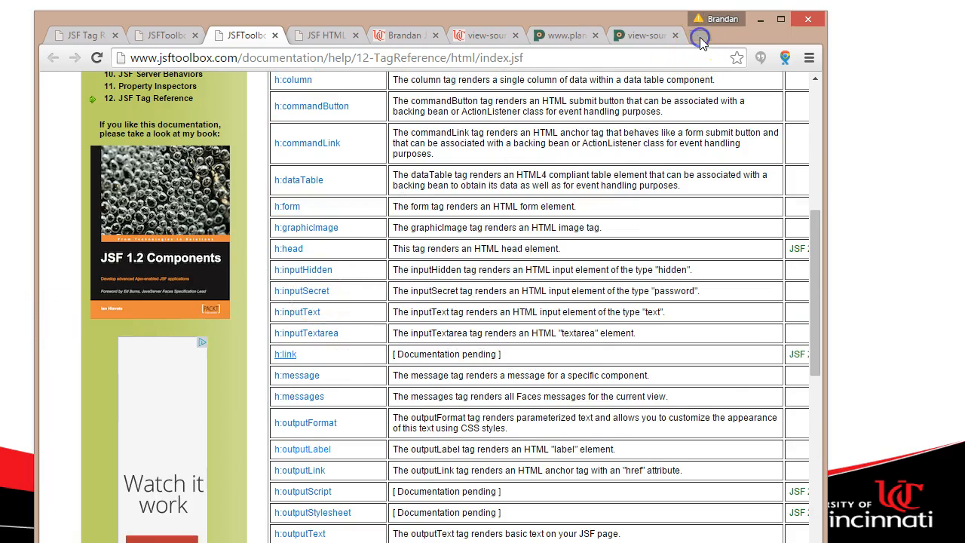
click(701, 36)
text(primefaces)
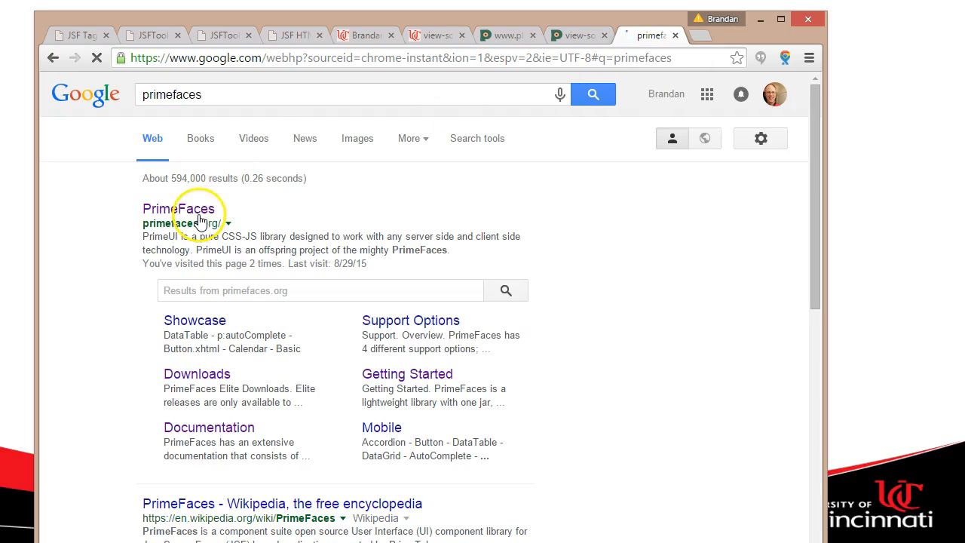
Step: Go to primefaces.org from the Google results and open the Demos > Showcase page
click(178, 208)
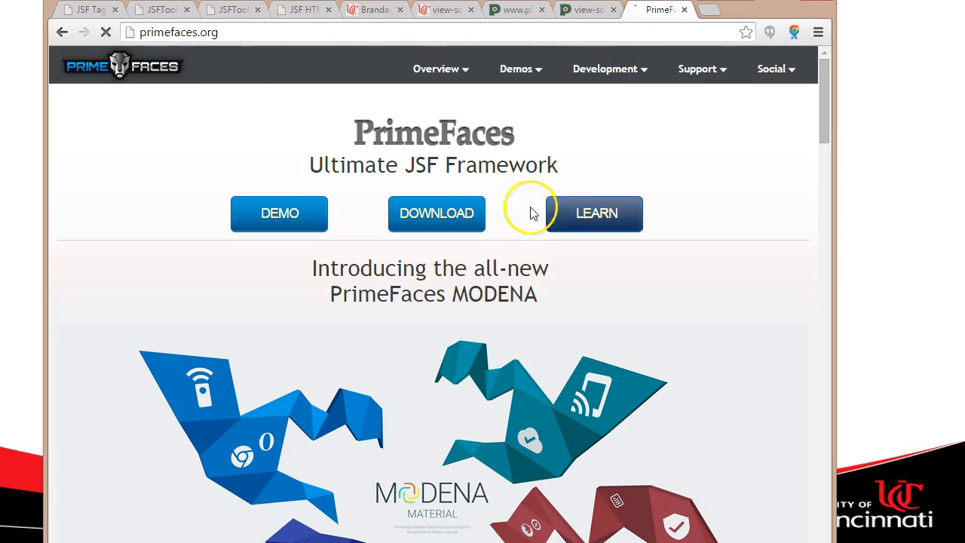
click(516, 69)
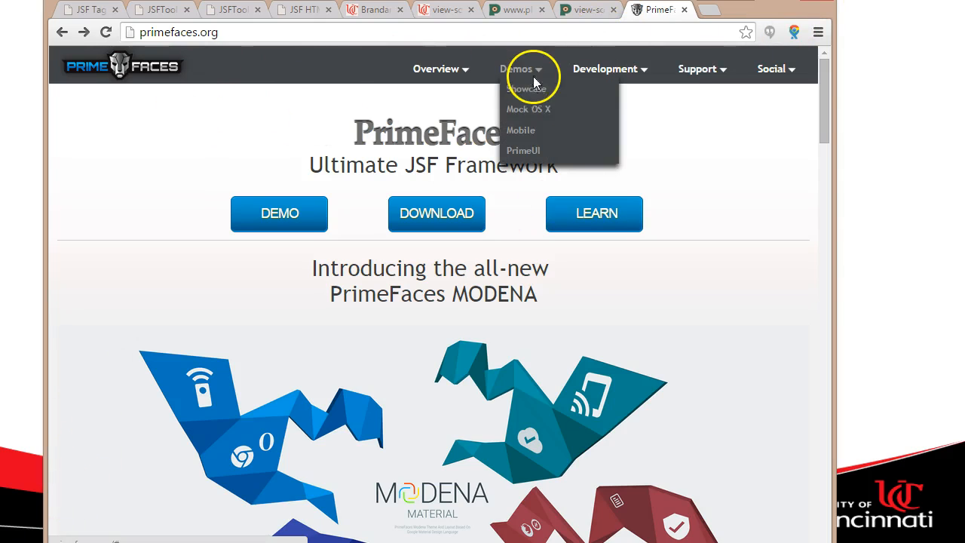
click(526, 89)
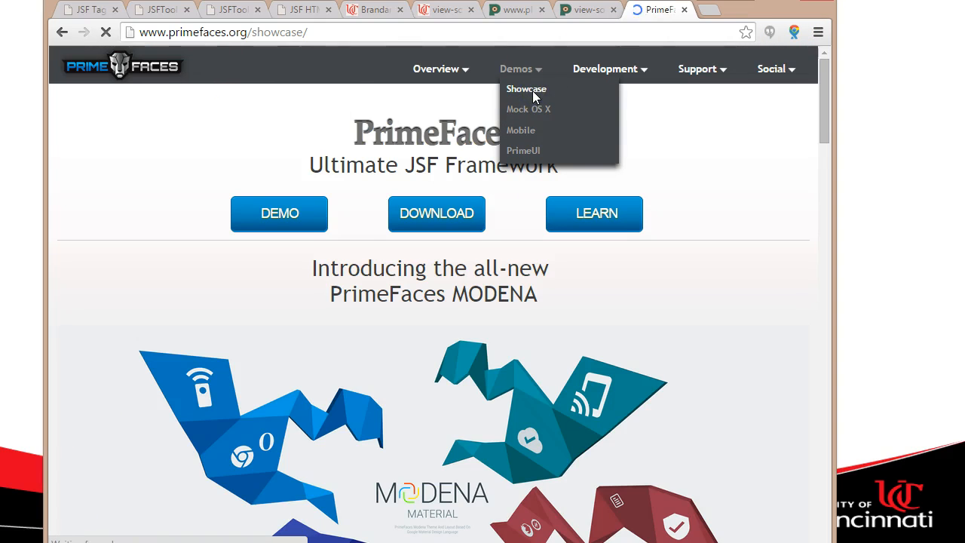
click(526, 88)
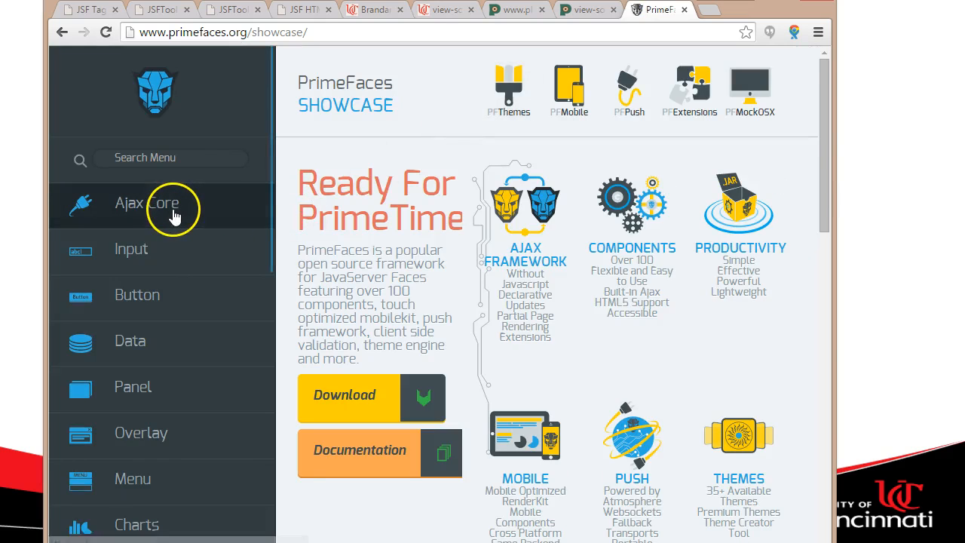
Step: Expand the Ajax Core and Input component groups in the Showcase sidebar
click(146, 202)
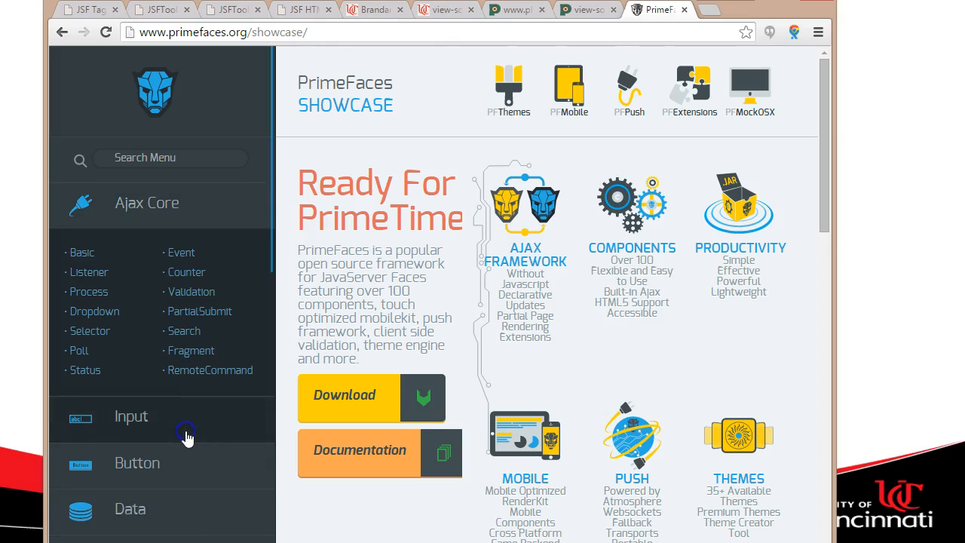
click(131, 416)
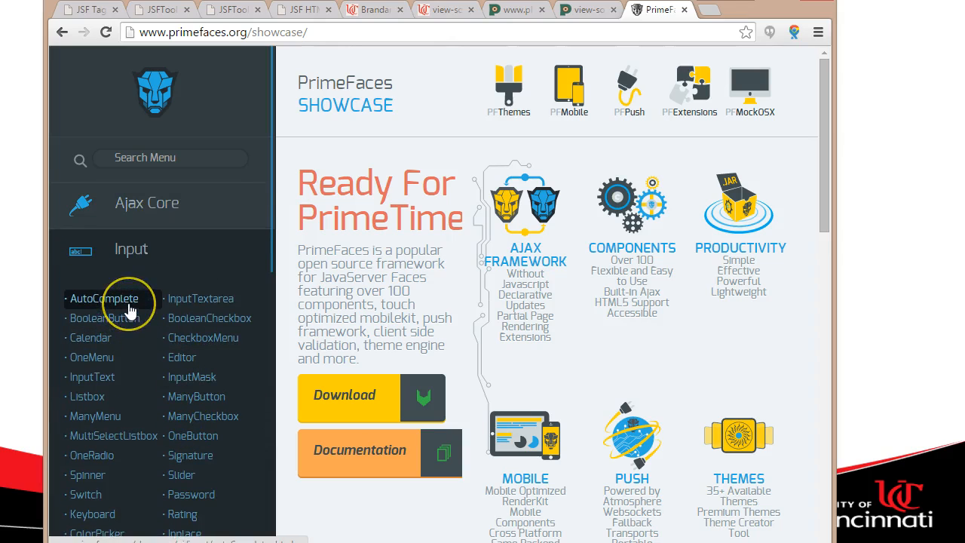
mouse_move(223, 244)
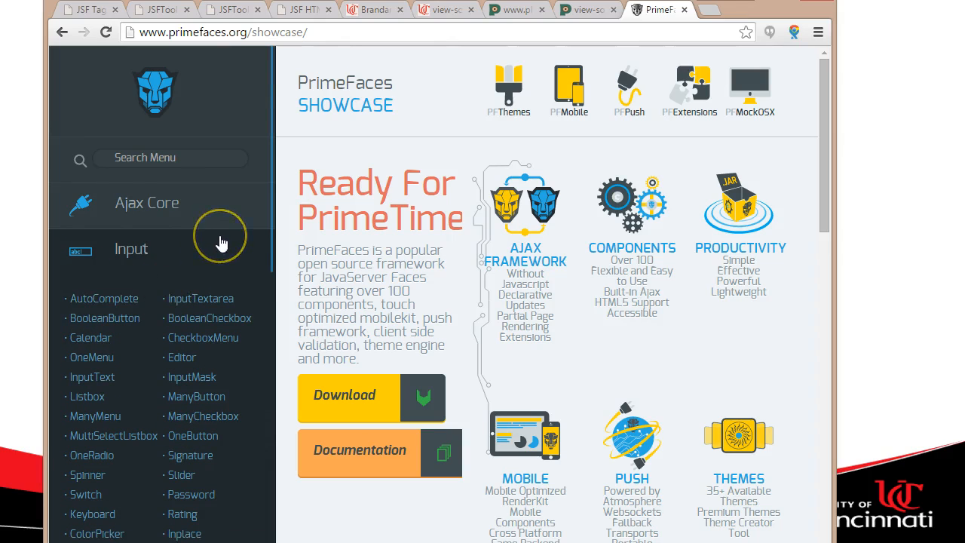
scroll(up, 3)
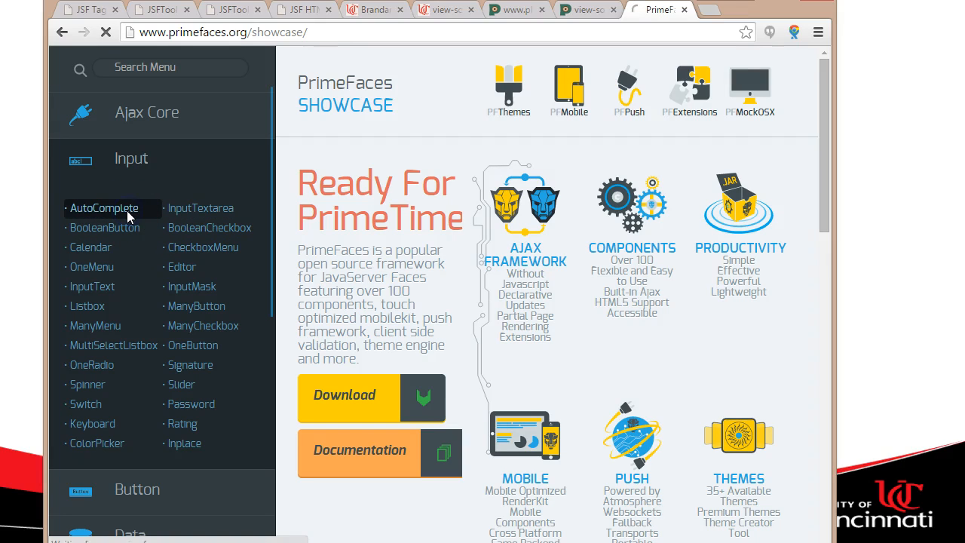
Step: In the AutoComplete demo, enter Fo/Foo in the Simple, Min Length and Max Results fields to show Foo0–Foo4 suggestions
click(104, 208)
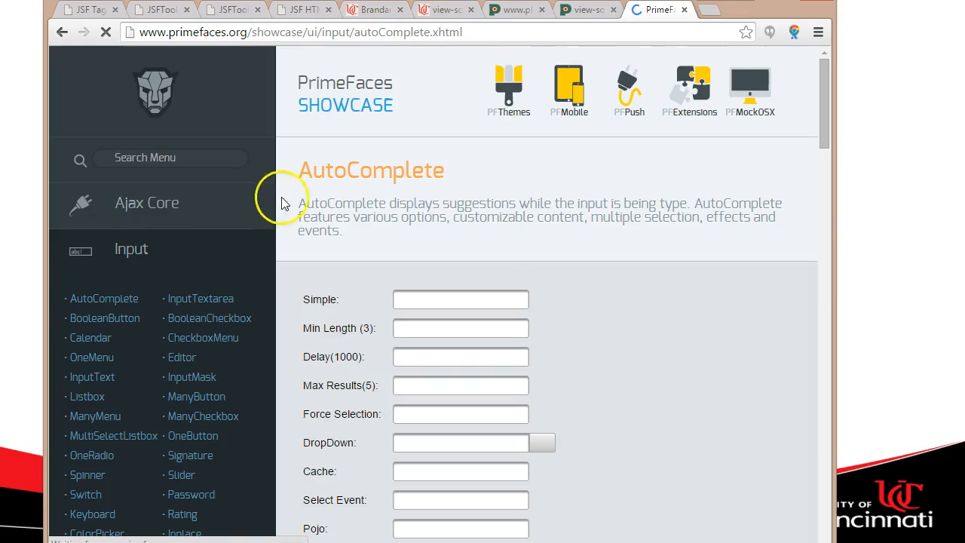
text(Foo)
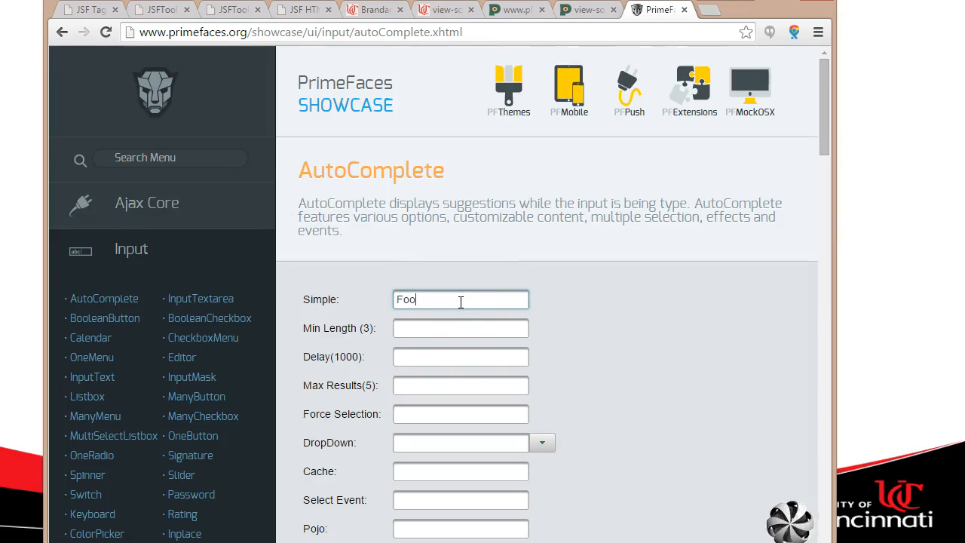
text(Foo)
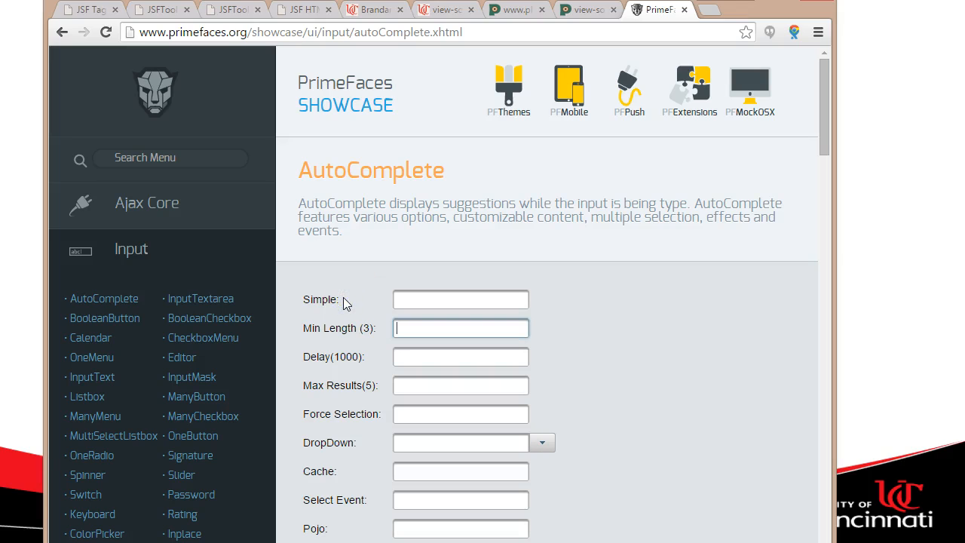
text(Fo)
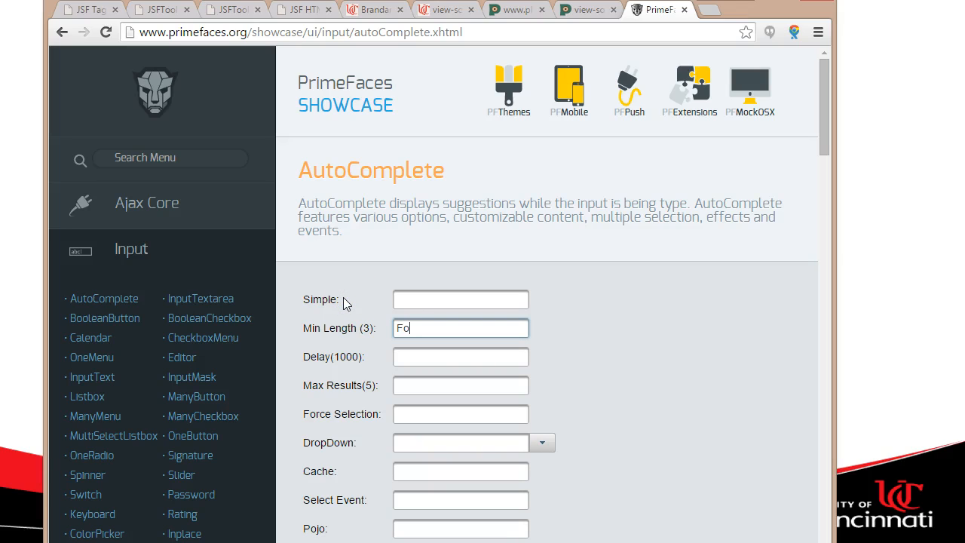
text(o)
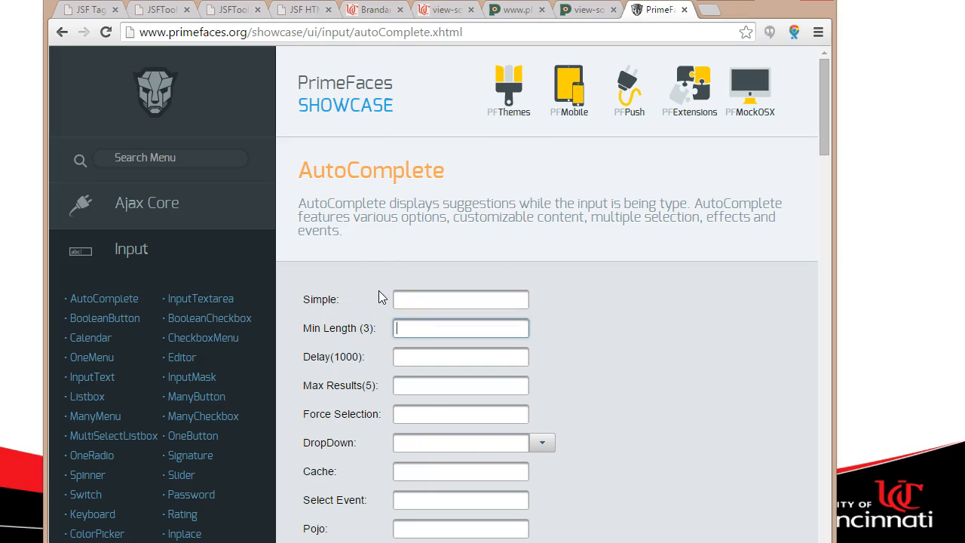
text(Foo)
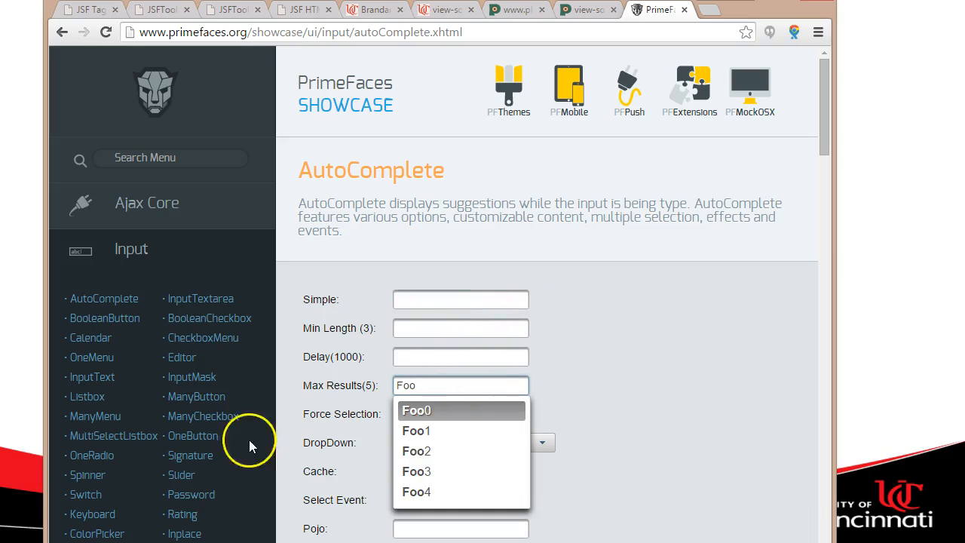
Step: Open the SelectManyCheckbox demo, collapse Input, and expand the Data component group (DataTable, Tree, etc.)
click(202, 416)
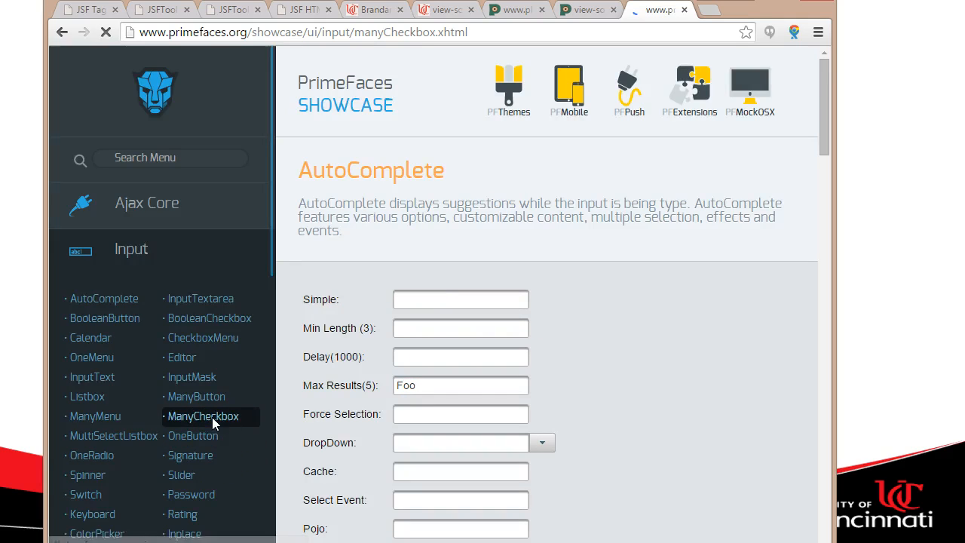
click(202, 416)
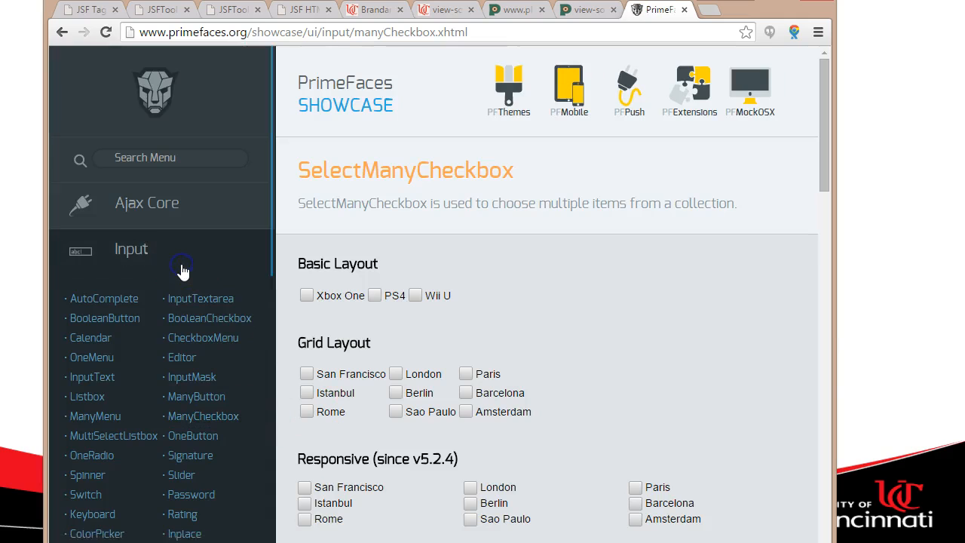
click(131, 248)
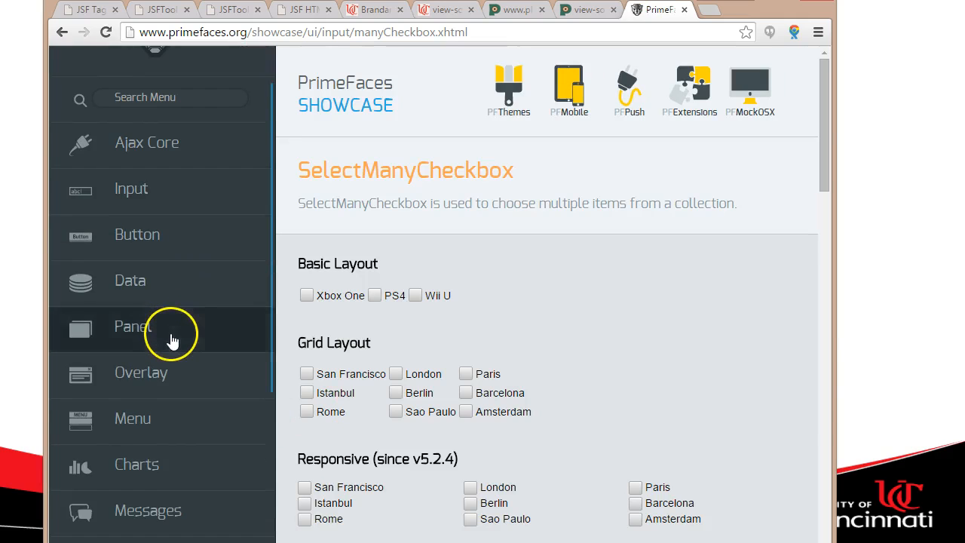
click(130, 280)
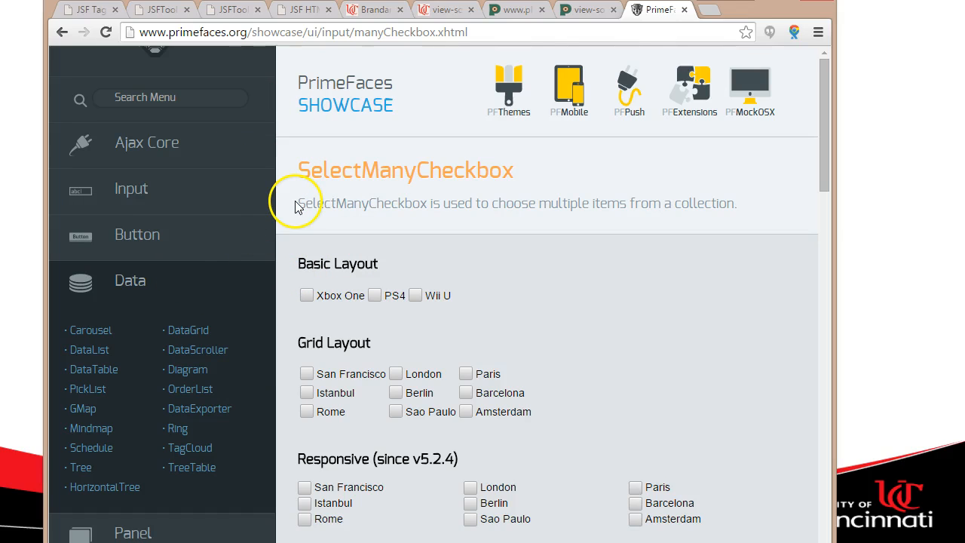
scroll(down, 3)
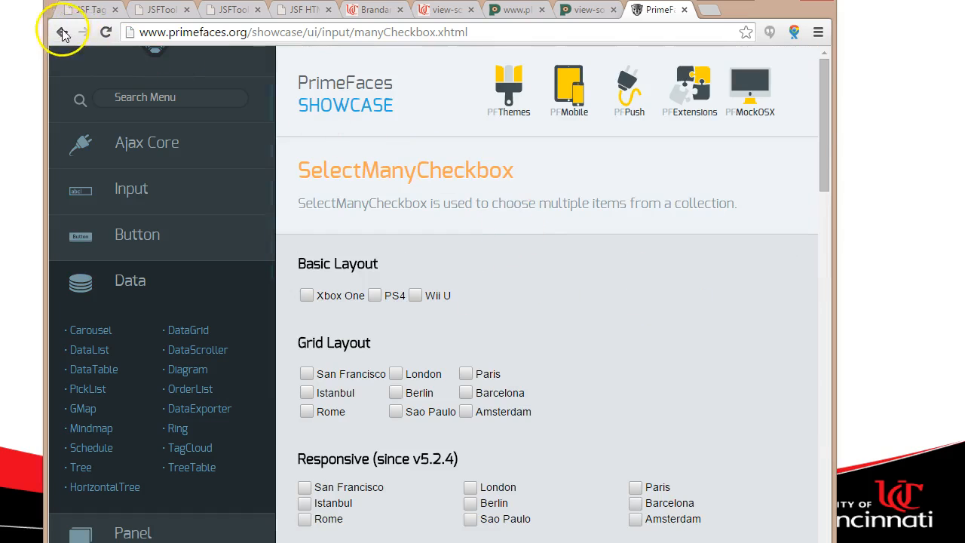
click(64, 32)
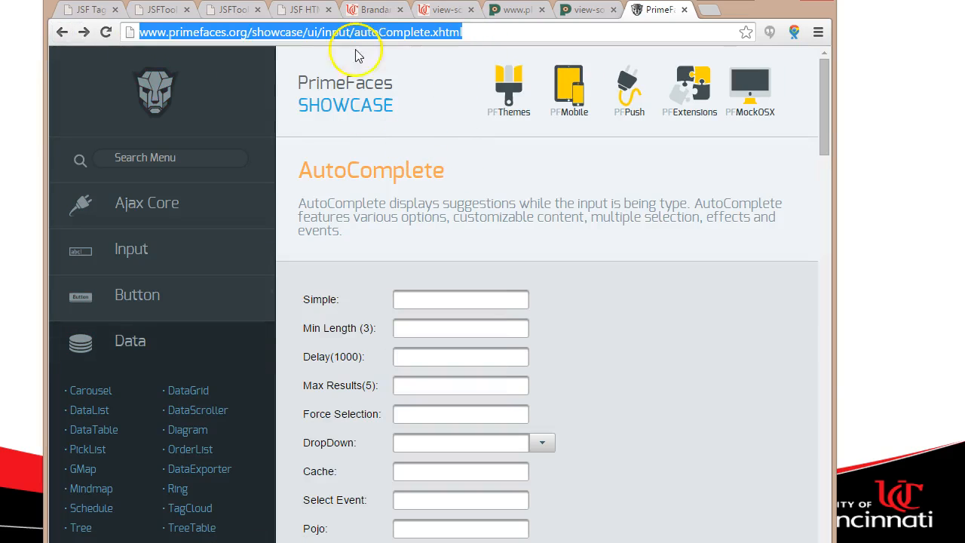
mouse_move(147, 111)
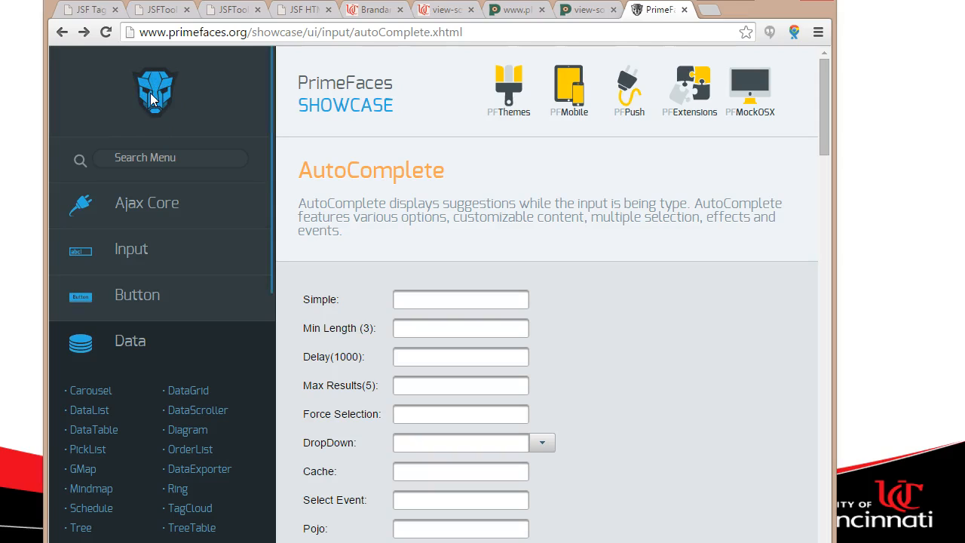
mouse_move(158, 79)
text(www.primefaces.org/)
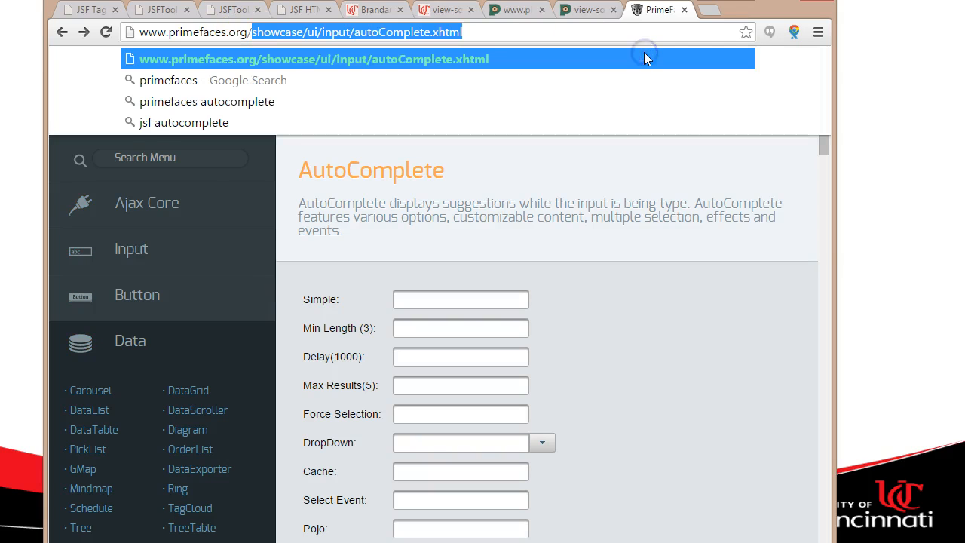
click(314, 58)
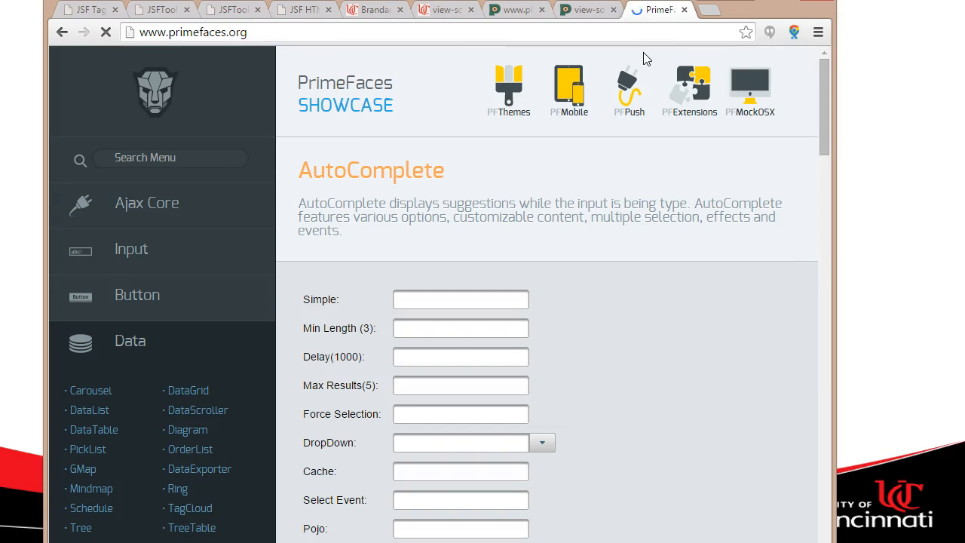
click(62, 32)
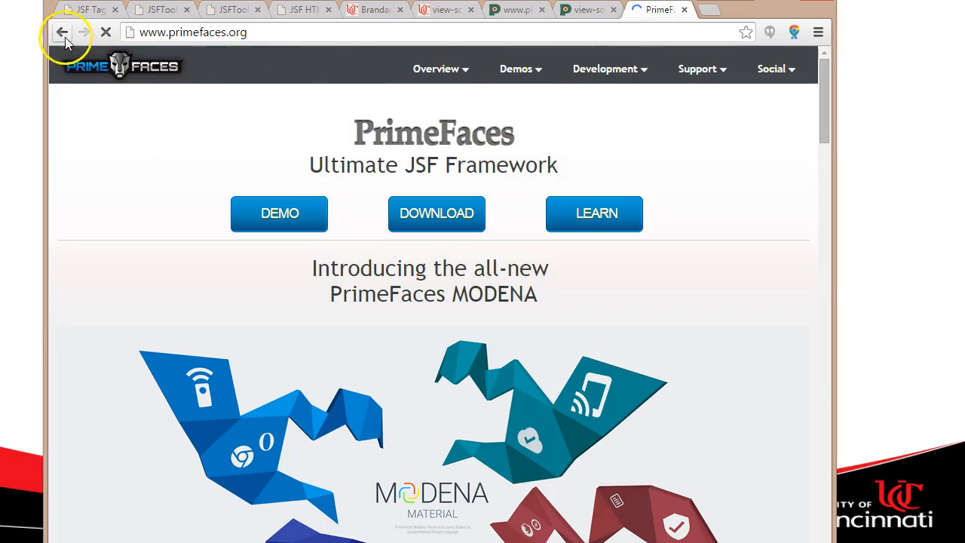
click(62, 32)
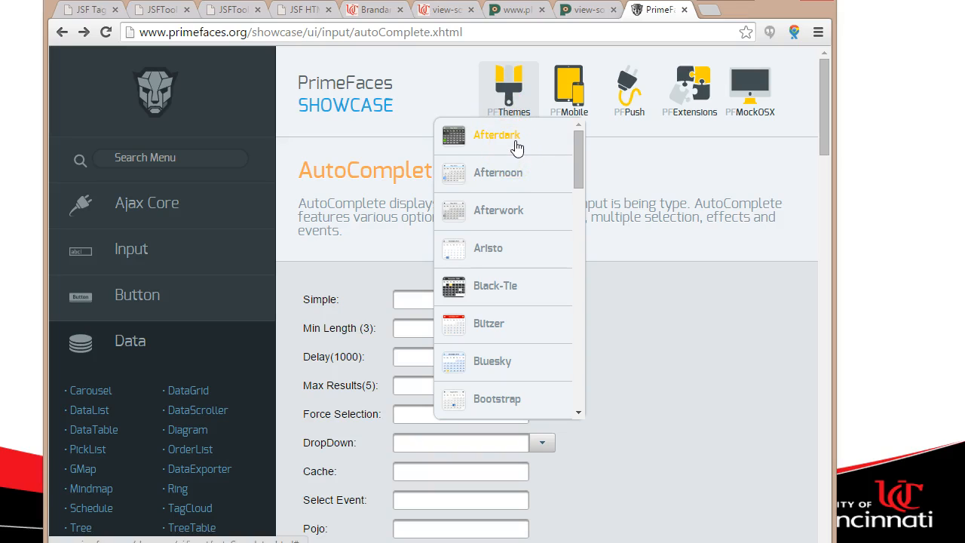
Step: Browse the PF Themes dropdown from Afterdark and Afternoon down through Blitzer to South-Street
scroll(down, 3)
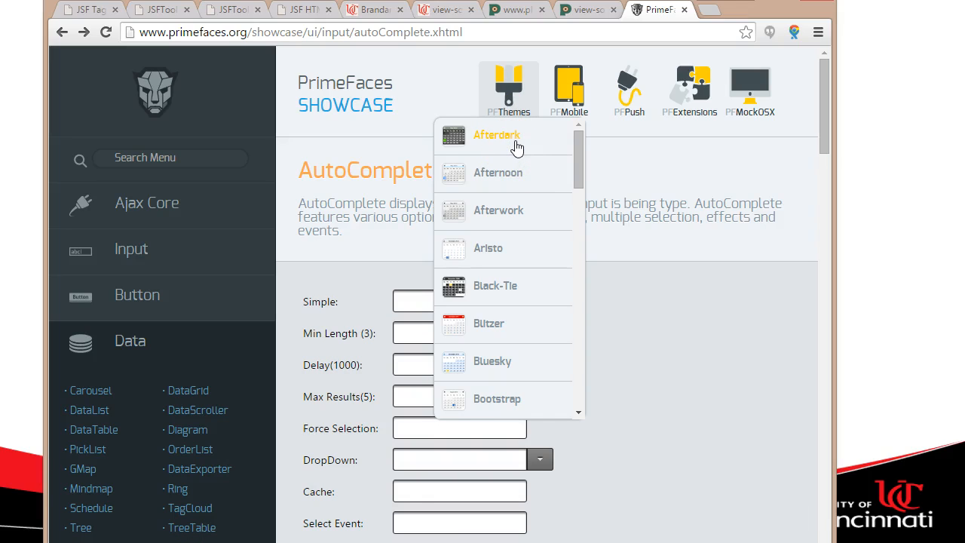
mouse_move(519, 181)
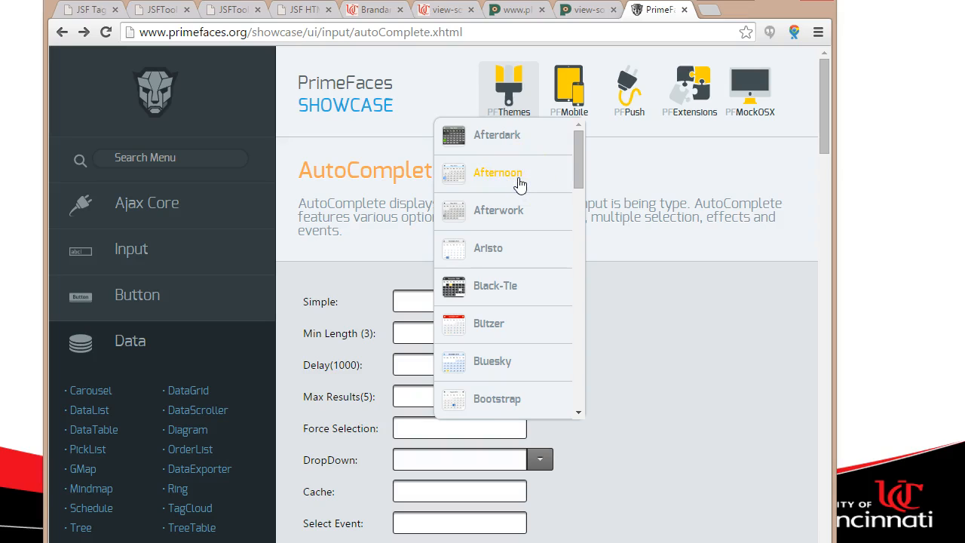
mouse_move(516, 223)
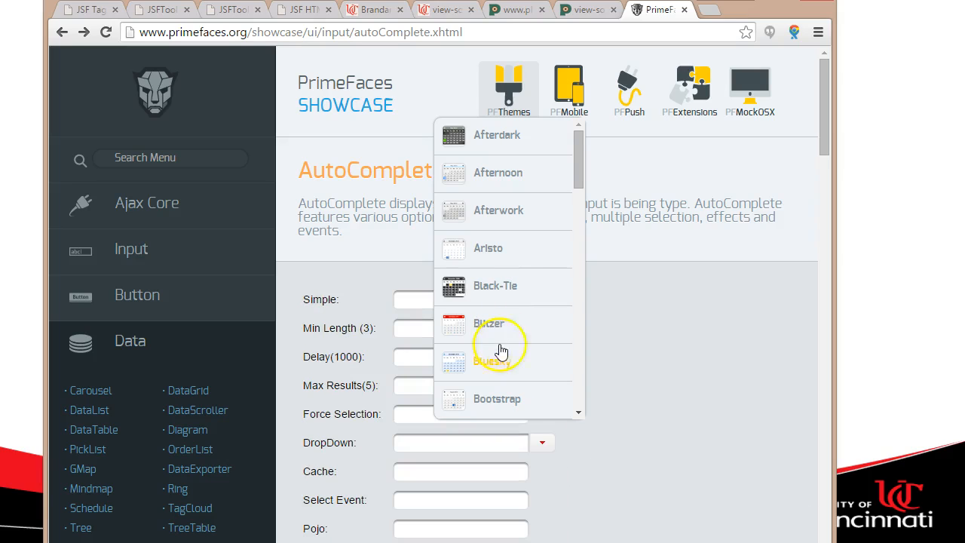
scroll(down, 3)
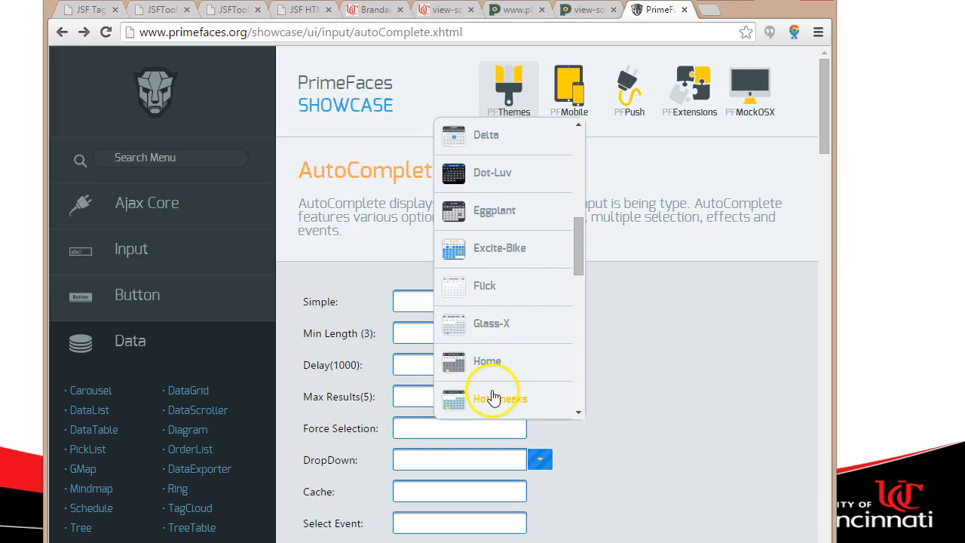
scroll(down, 3)
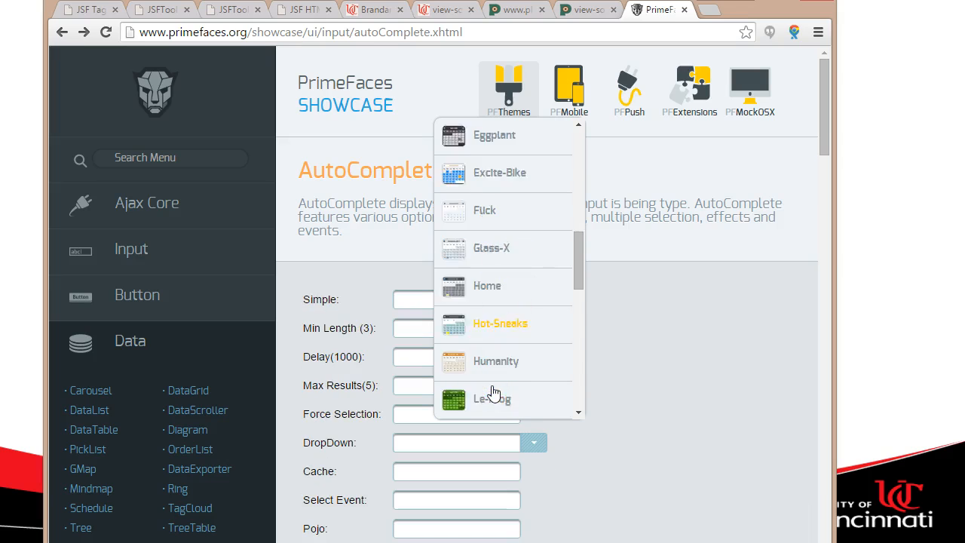
scroll(down, 3)
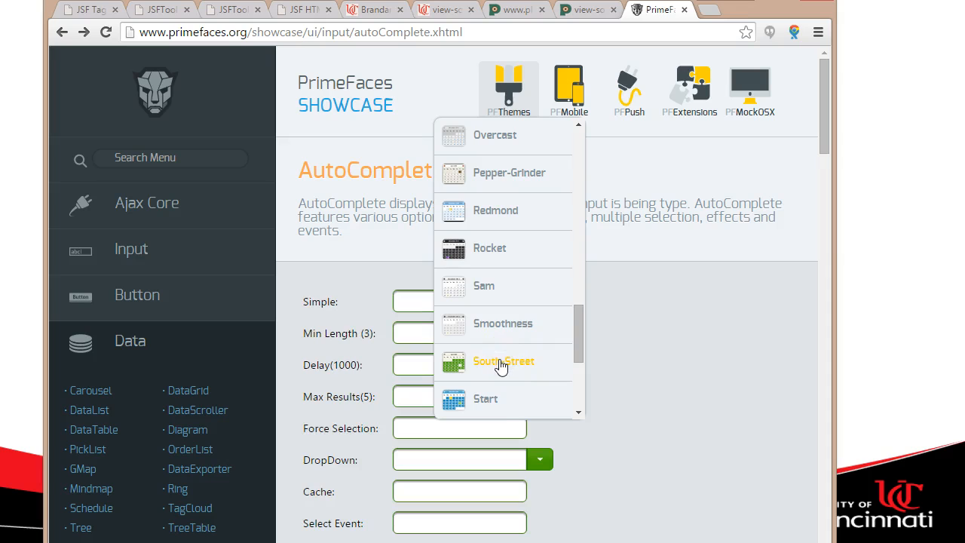
scroll(down, 3)
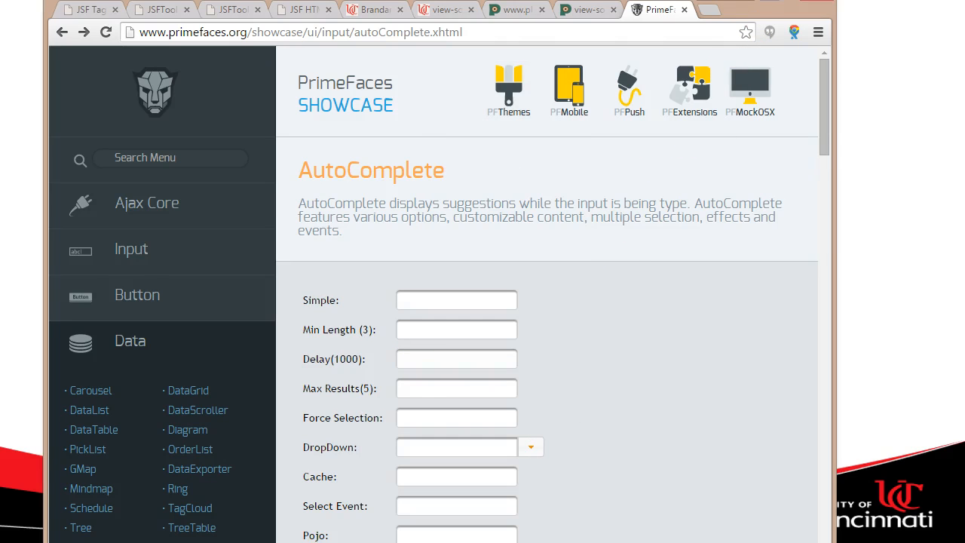
Step: Show the JSF input tags example for h:inputHidden, h:inputSecret, text and text area fields
click(301, 9)
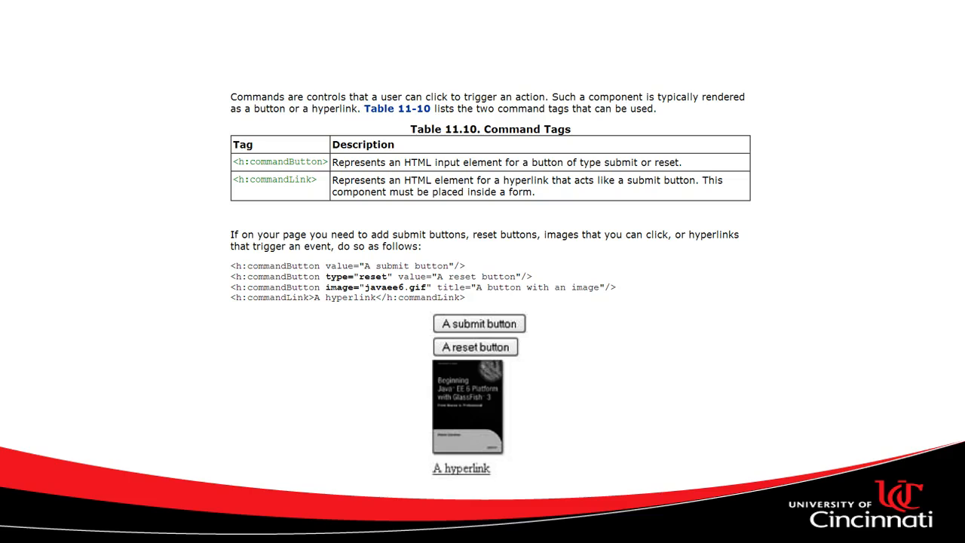
mouse_move(178, 211)
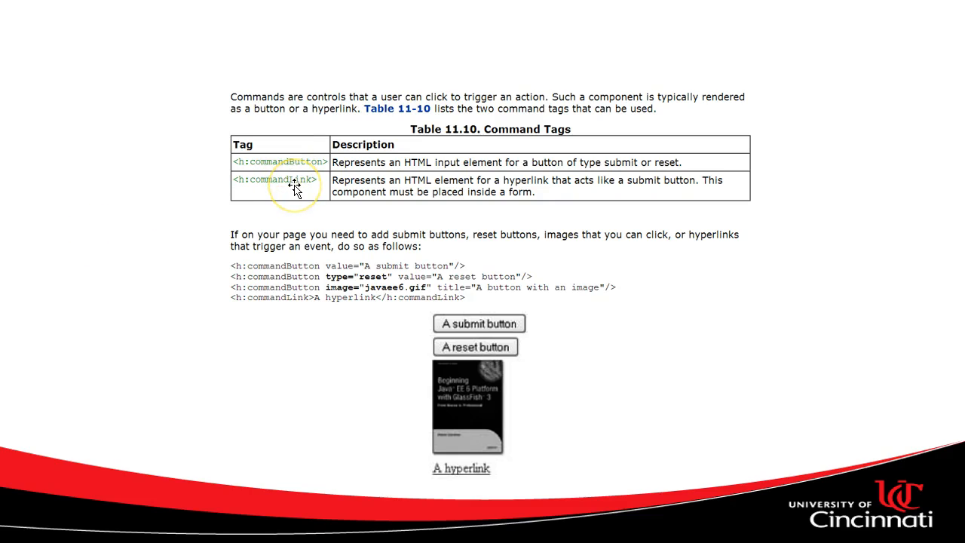
scroll(down, 3)
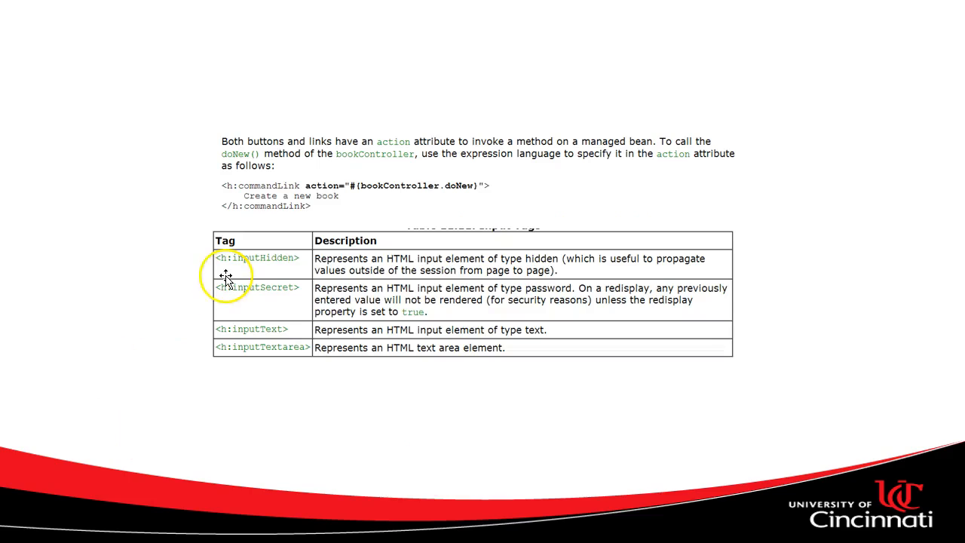
mouse_move(193, 292)
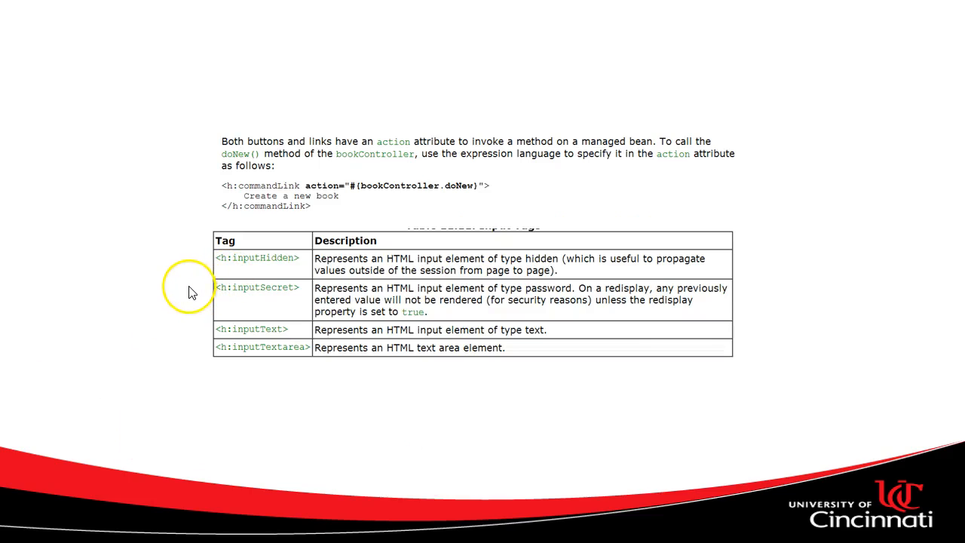
mouse_move(190, 293)
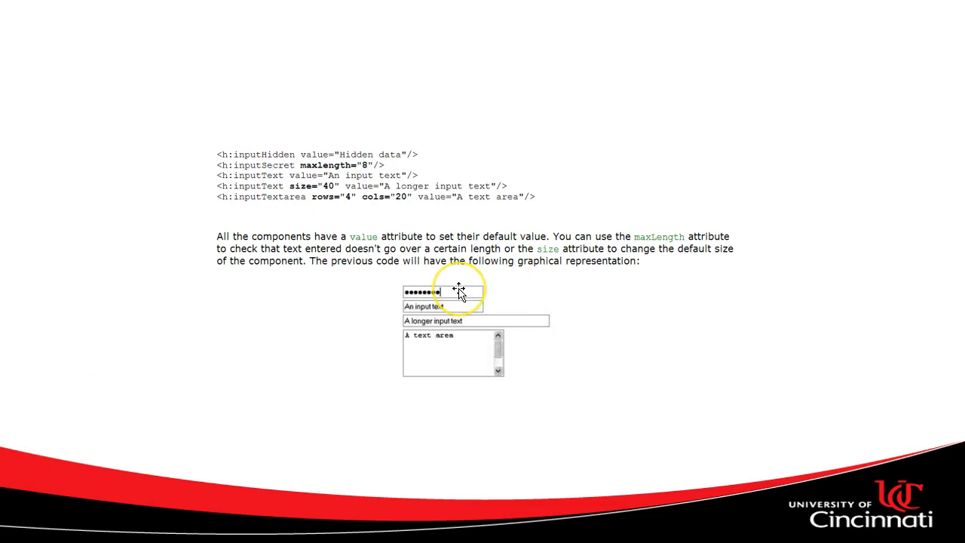
mouse_move(476, 315)
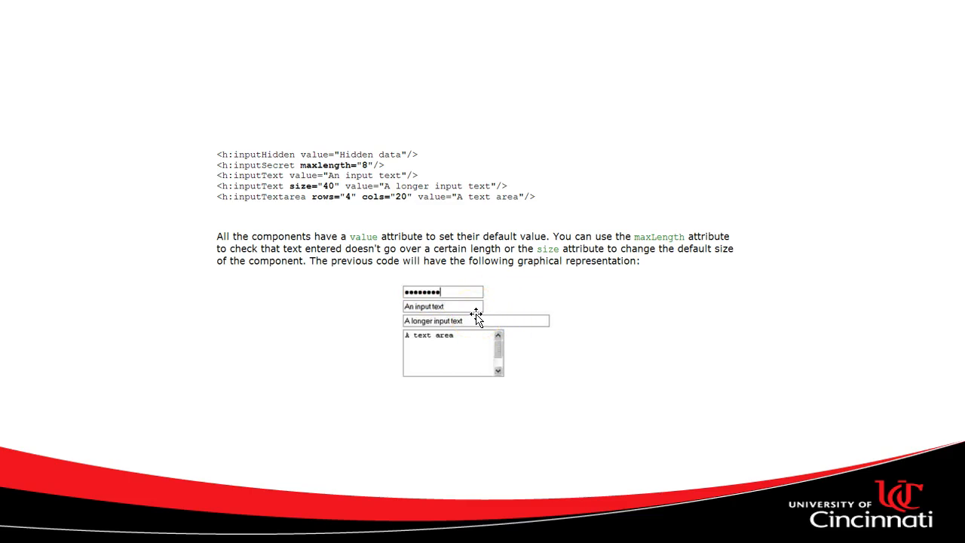